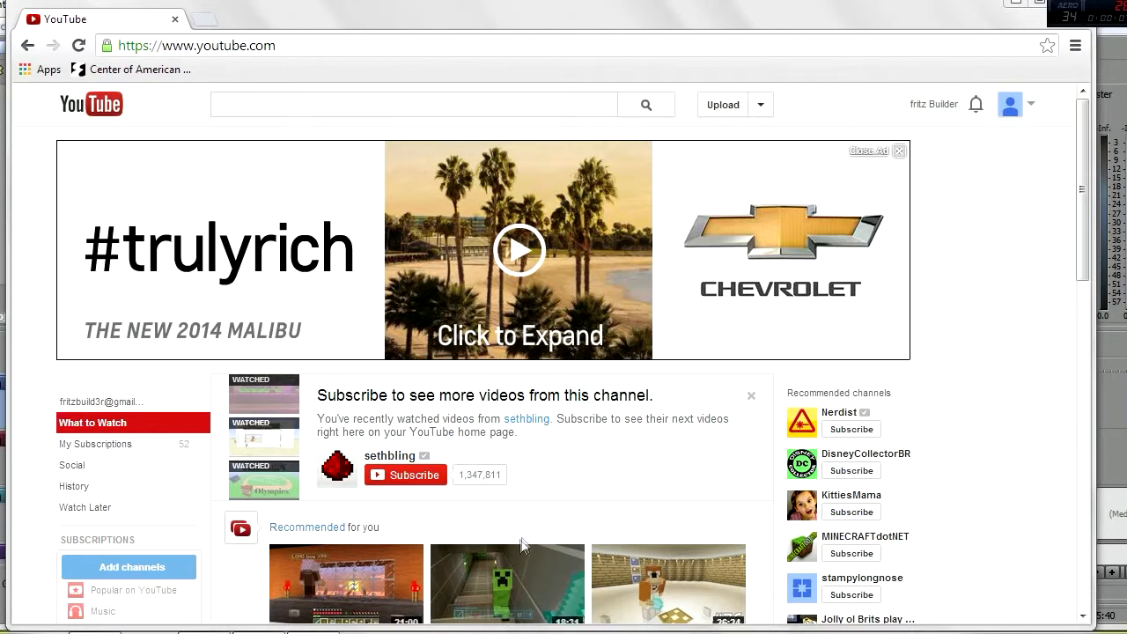
{"action": "mouse_move", "coordinate": [572, 507]}
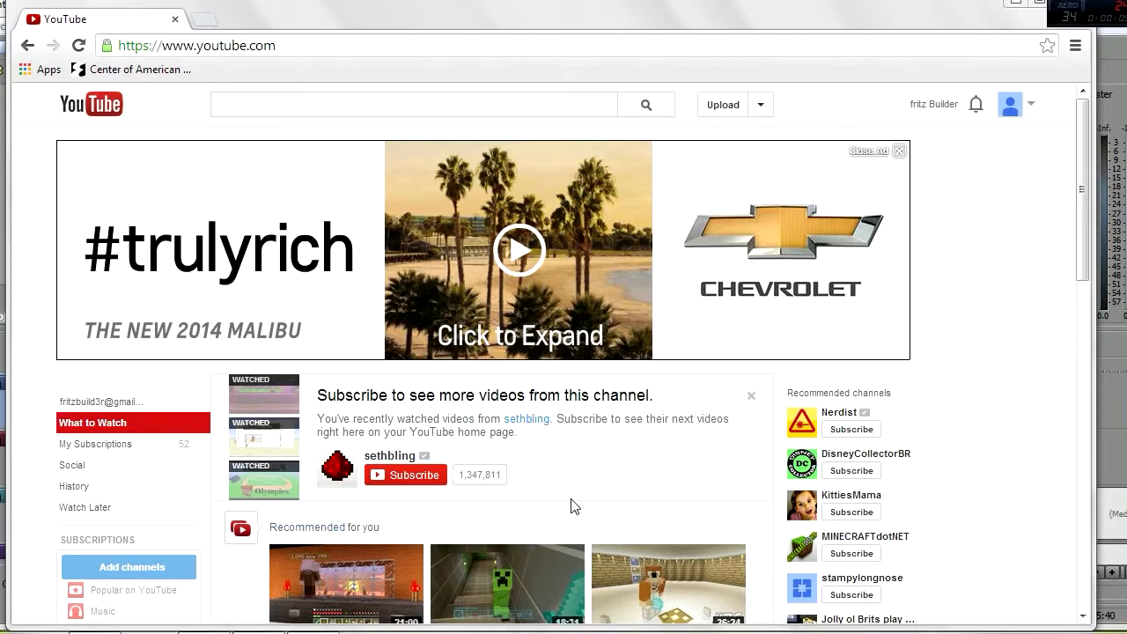
{"action": "mouse_move", "coordinate": [582, 483]}
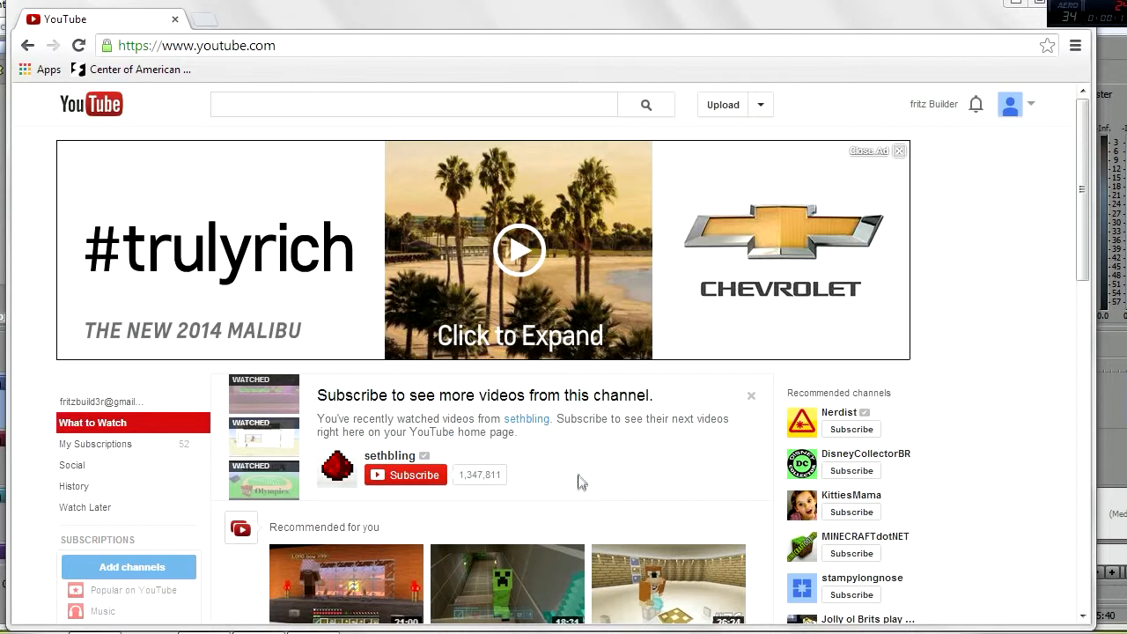
{"action": "mouse_move", "coordinate": [616, 440]}
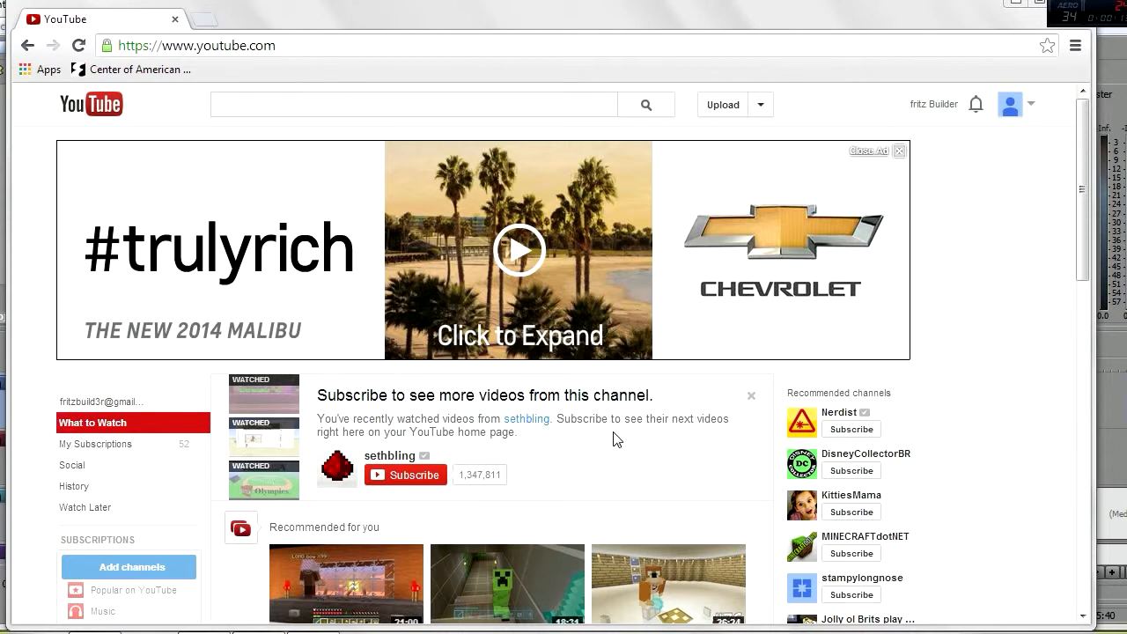
{"action": "mouse_move", "coordinate": [942, 141]}
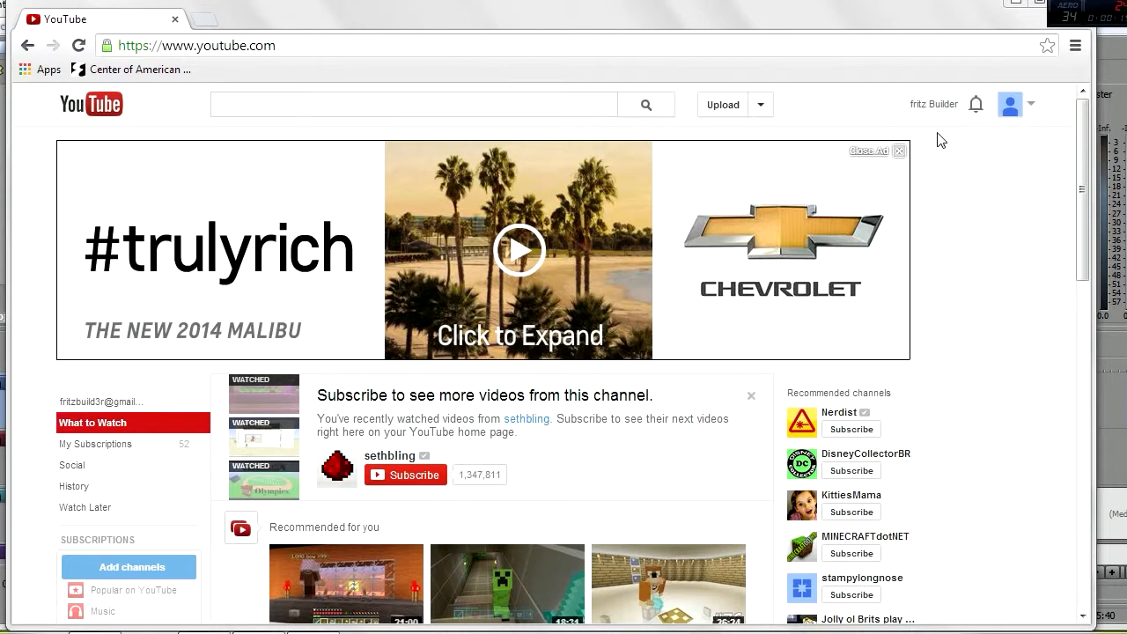
{"action": "mouse_move", "coordinate": [935, 102]}
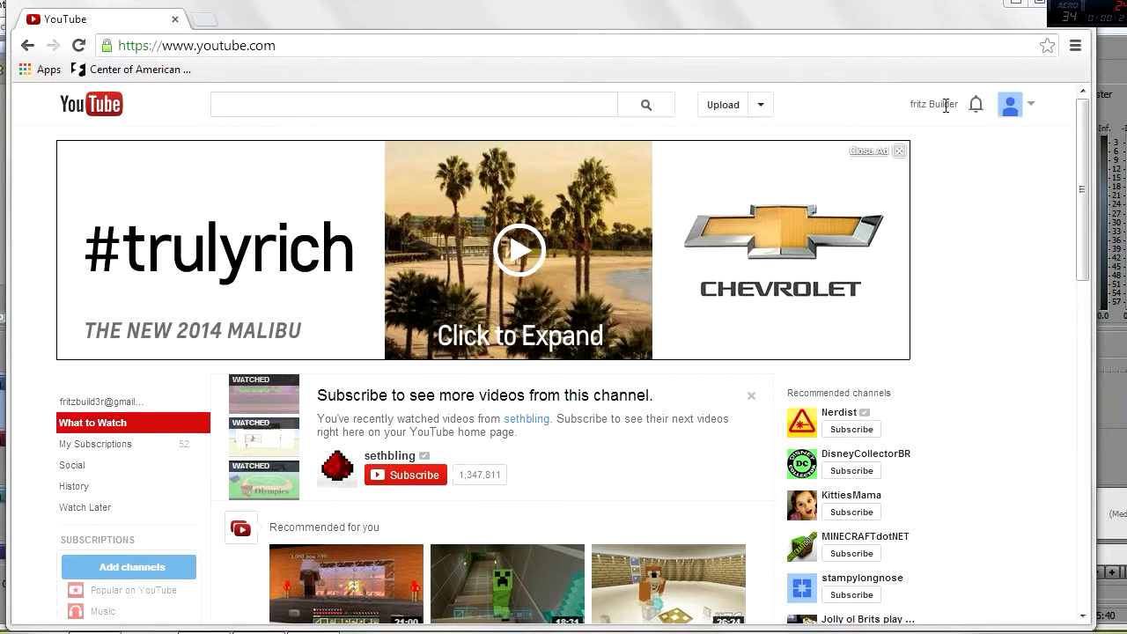
{"action": "mouse_move", "coordinate": [1025, 107]}
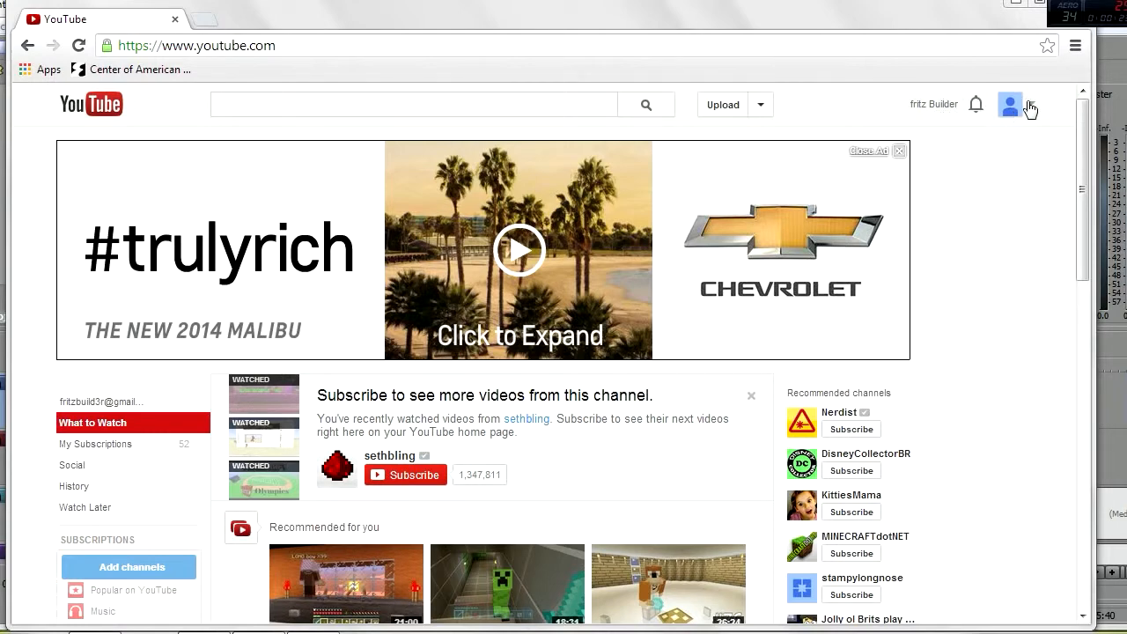
Show the YouTube account menu with channel shortcuts and Google+ / Settings links.
{"action": "left_click", "coordinate": [1010, 104]}
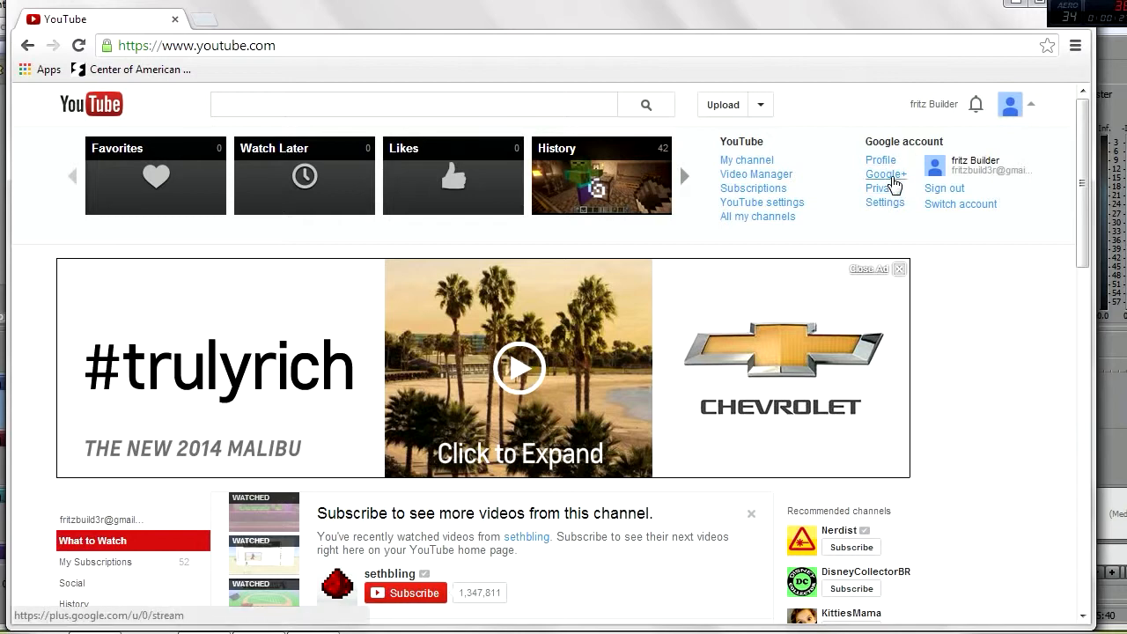
{"action": "mouse_move", "coordinate": [888, 188]}
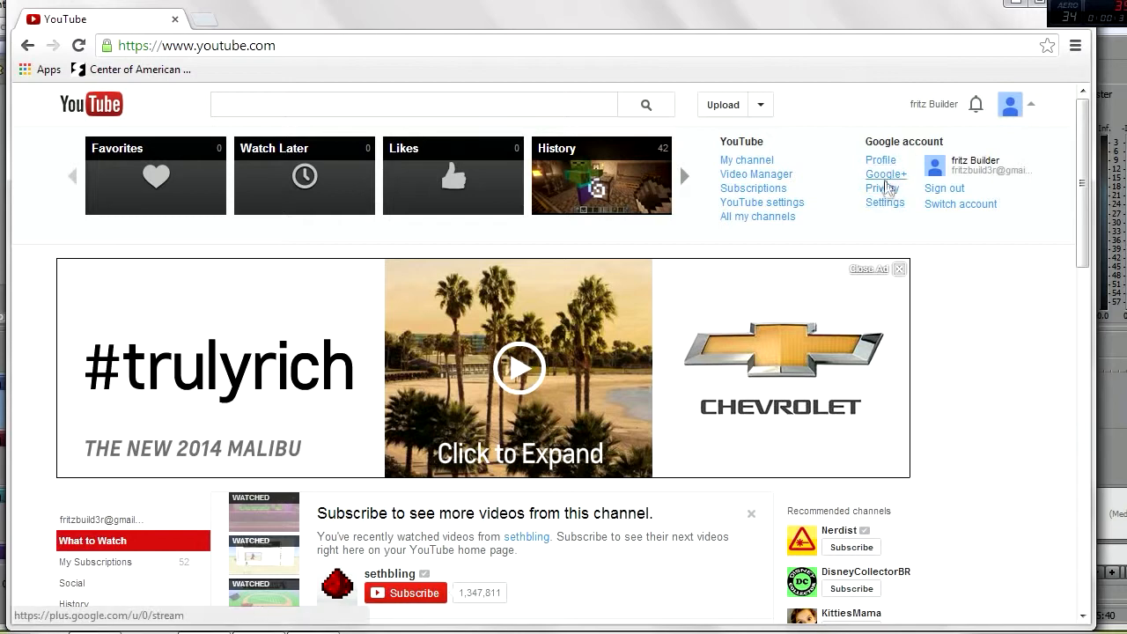
{"action": "mouse_move", "coordinate": [959, 204]}
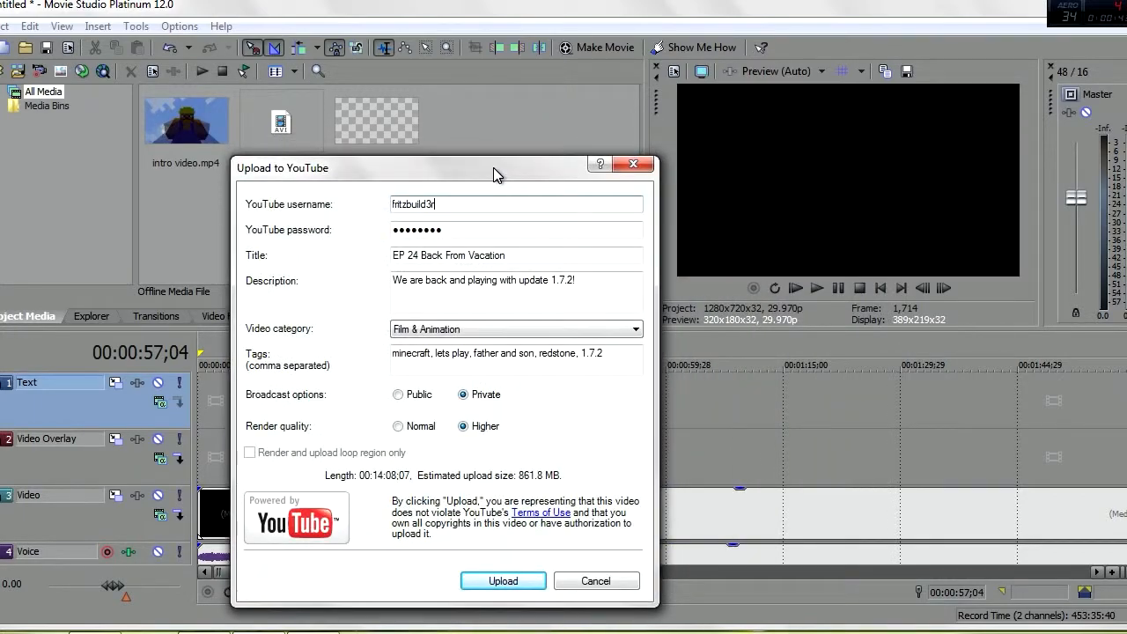
{"action": "mouse_move", "coordinate": [458, 173]}
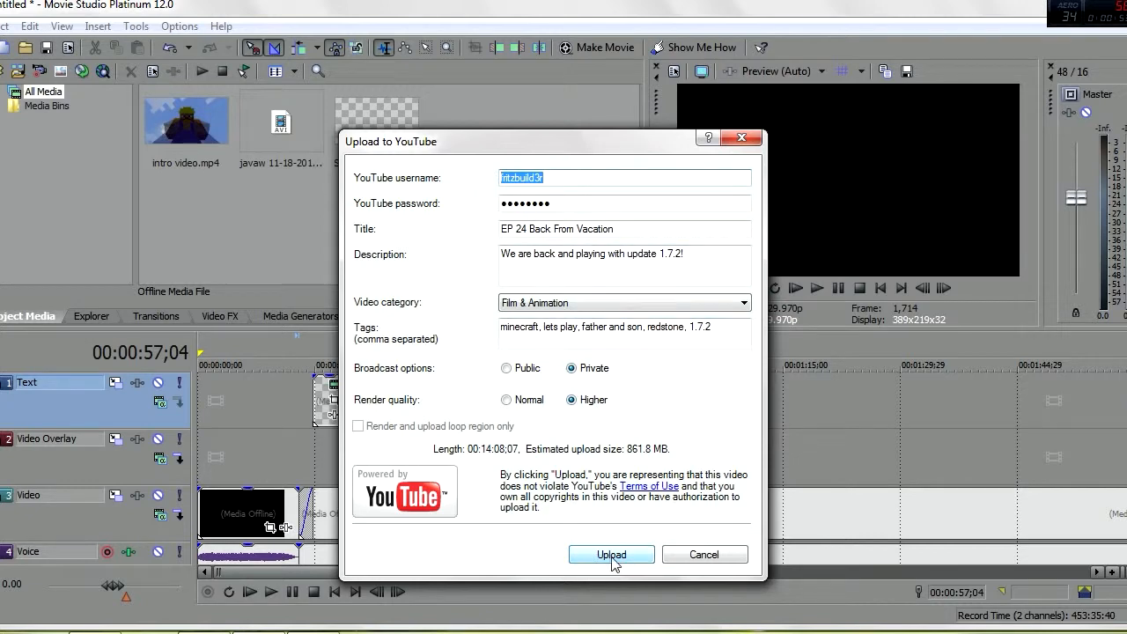
Start the YouTube upload of 'EP 24 Back From Vacation' and dismiss the Login Failed message.
{"action": "left_click", "coordinate": [611, 554]}
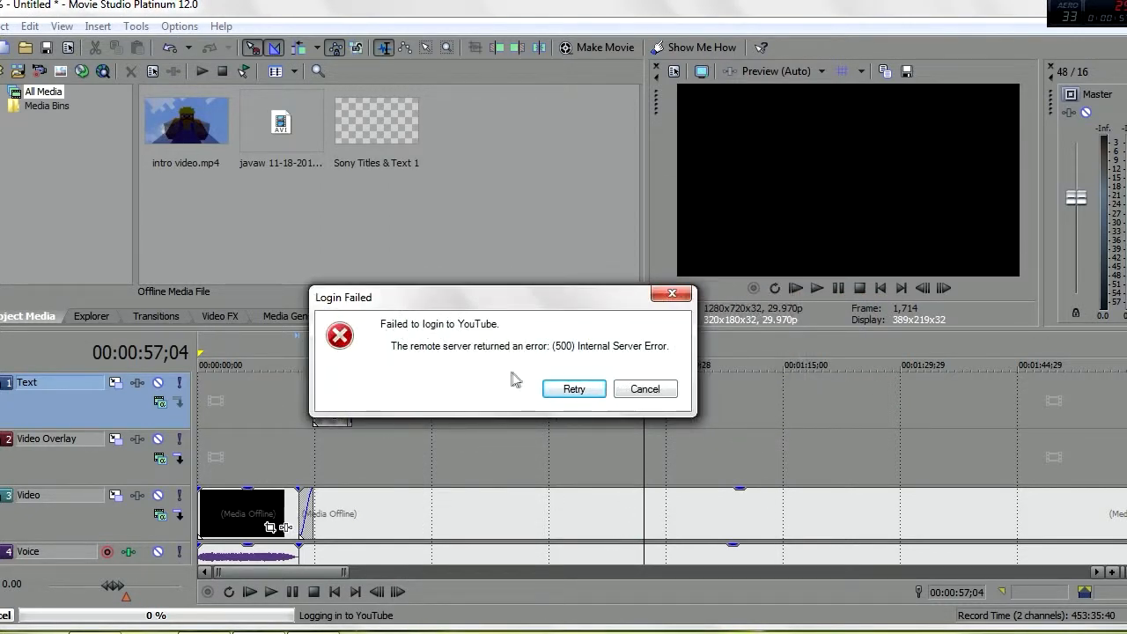
{"action": "left_click", "coordinate": [644, 390]}
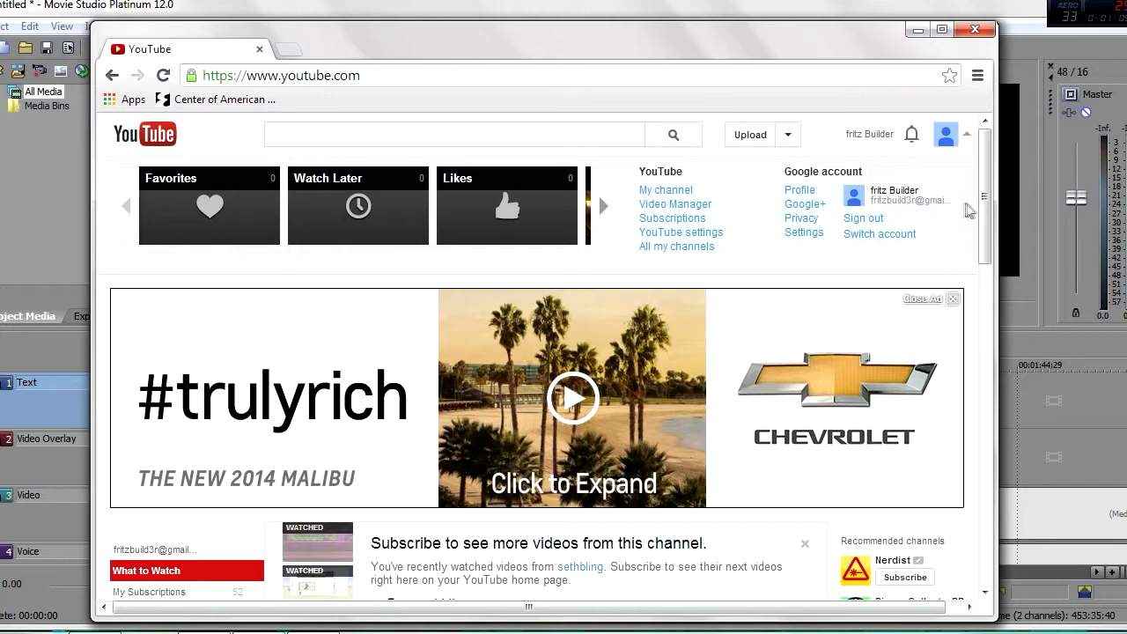
Review the 'Use YouTube as...' channel prompt and return to the YouTube home page.
{"action": "scroll", "scroll_direction": "down", "scroll_amount": 3}
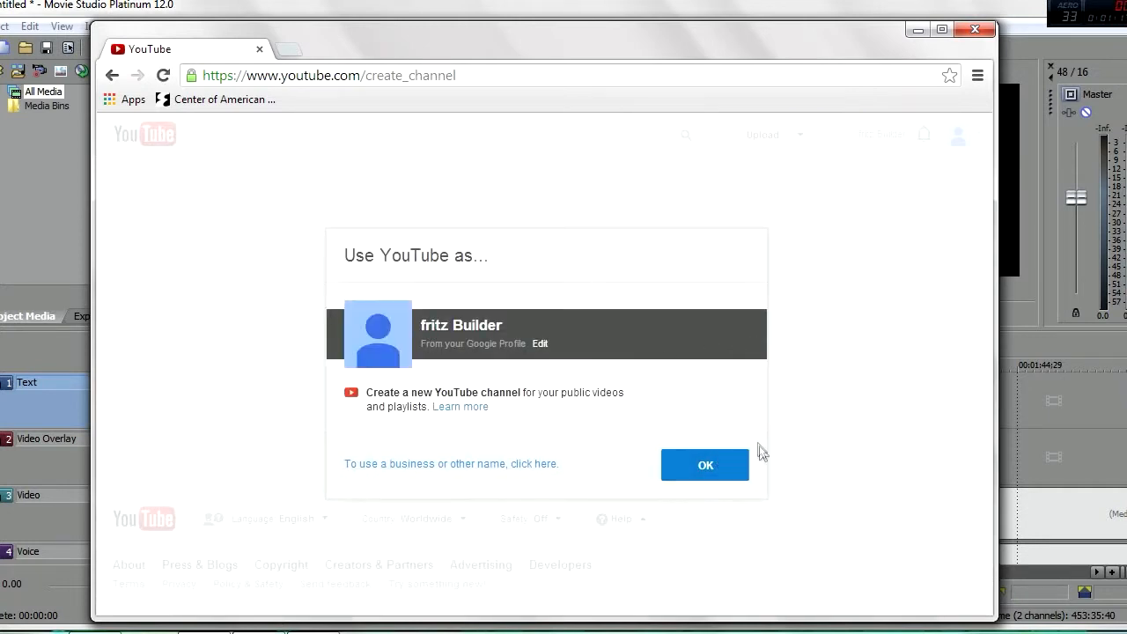
{"action": "mouse_move", "coordinate": [707, 464]}
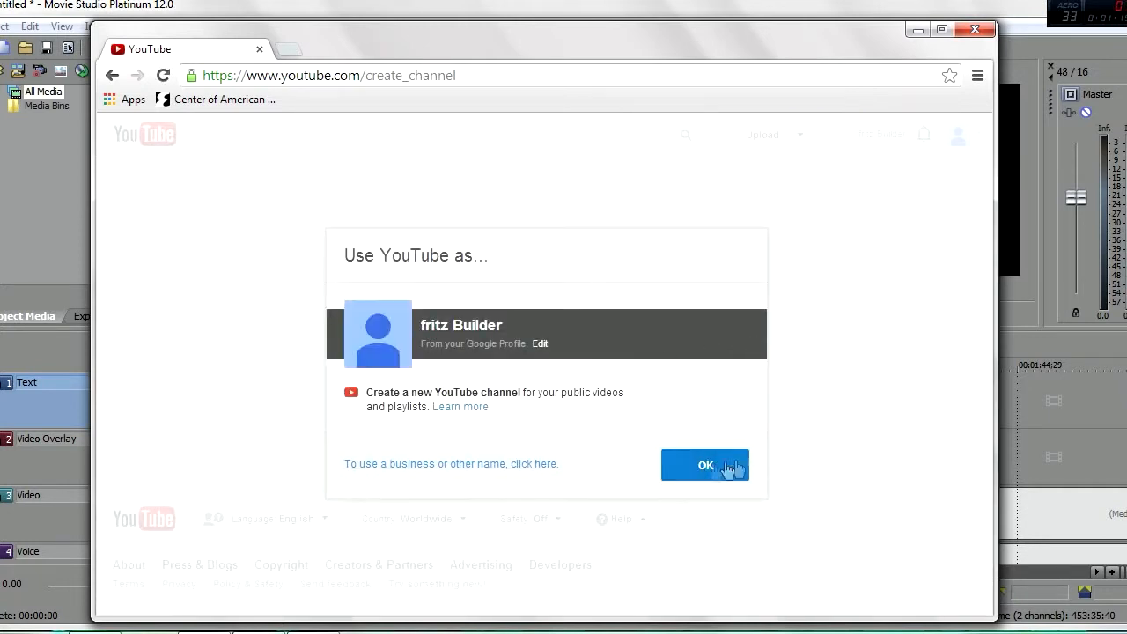
{"action": "mouse_move", "coordinate": [831, 444]}
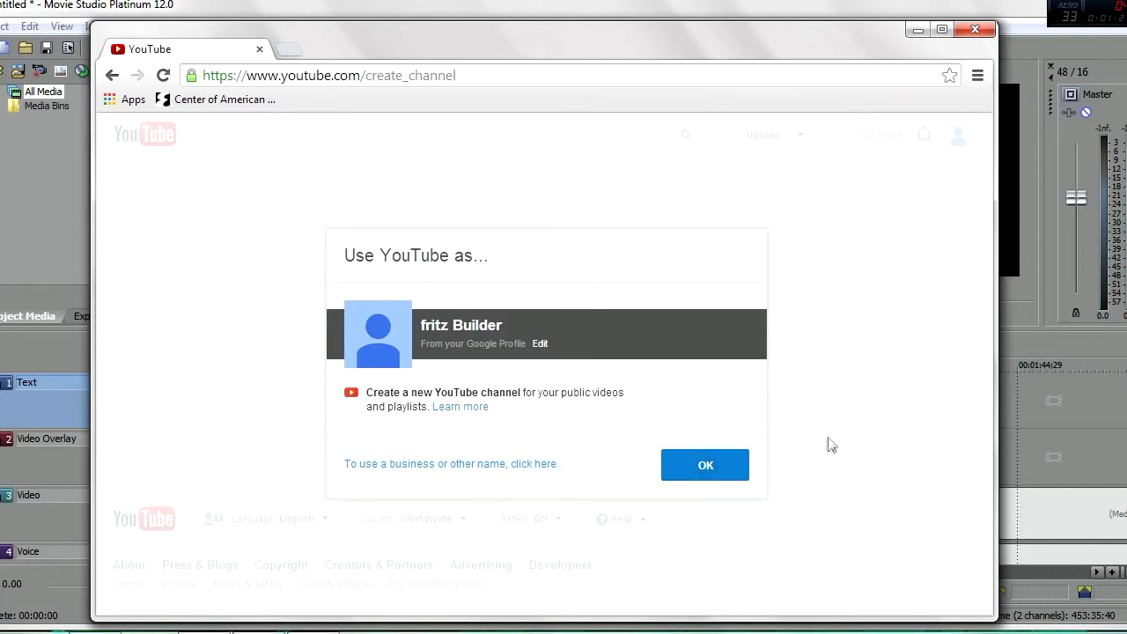
{"action": "left_click", "coordinate": [705, 465]}
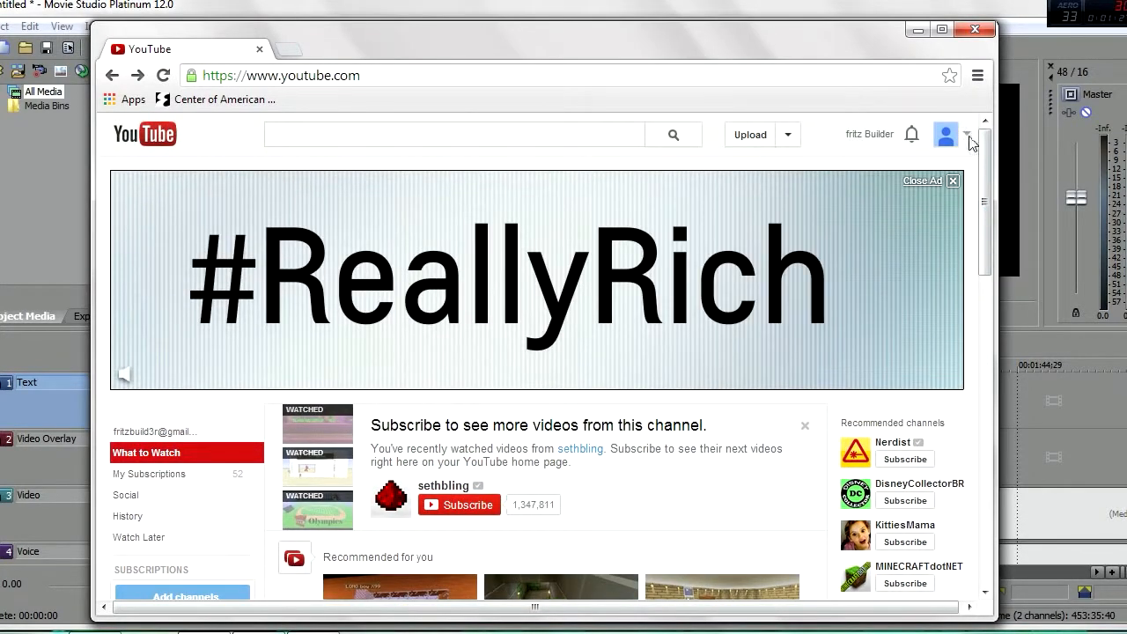
From the account menu, show the 'All my channels' switcher page.
{"action": "left_click", "coordinate": [968, 134]}
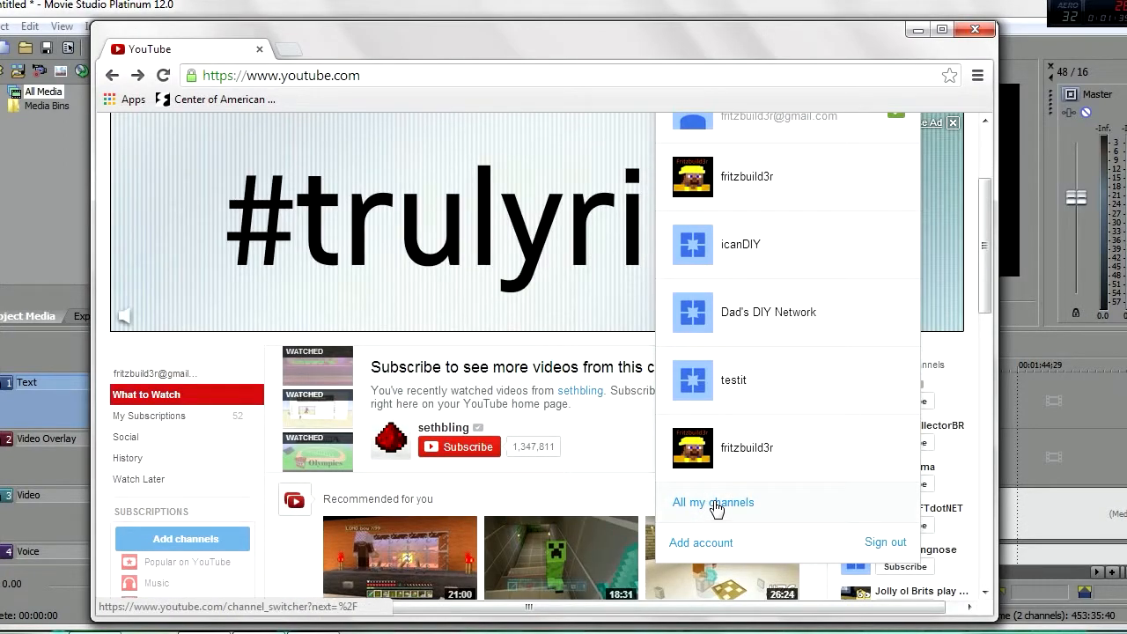
{"action": "left_click", "coordinate": [713, 502]}
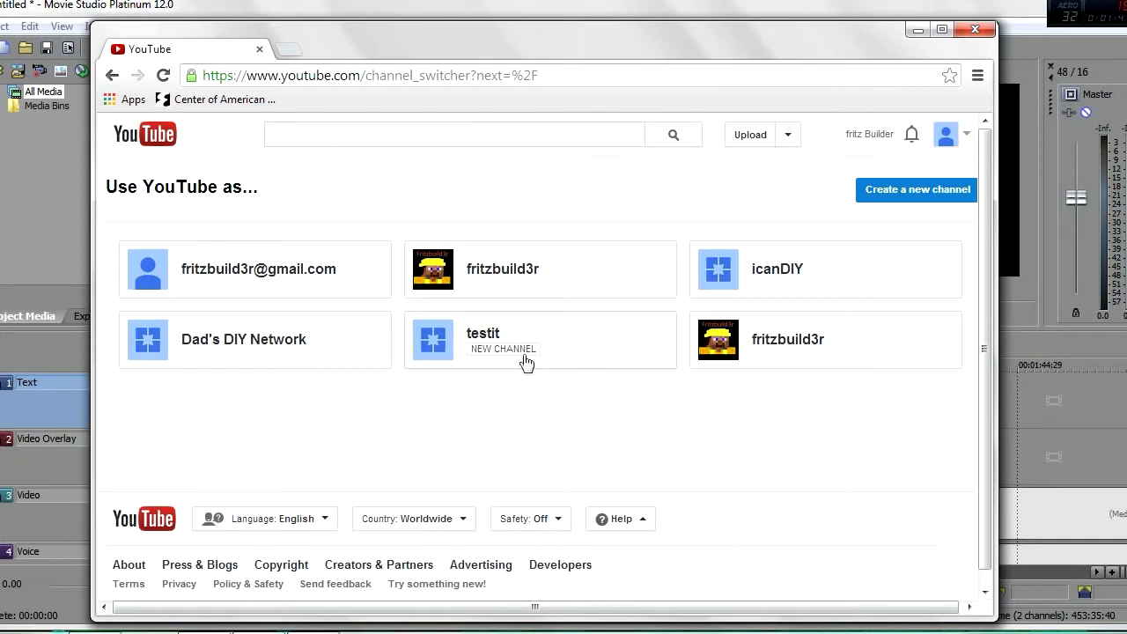
{"action": "mouse_move", "coordinate": [789, 338]}
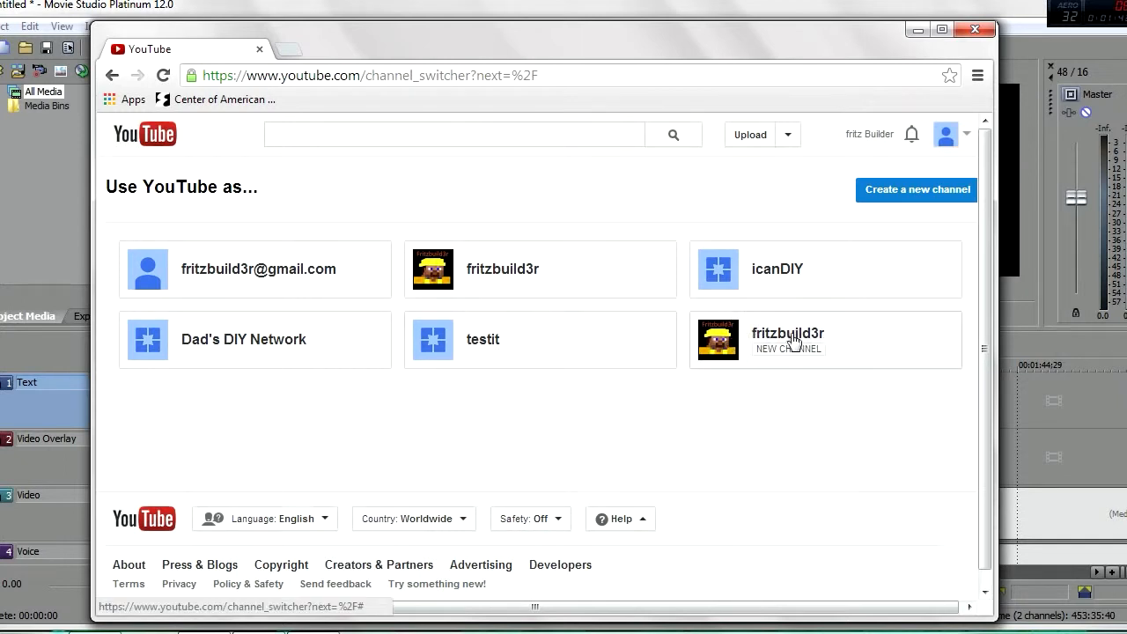
{"action": "mouse_move", "coordinate": [207, 352]}
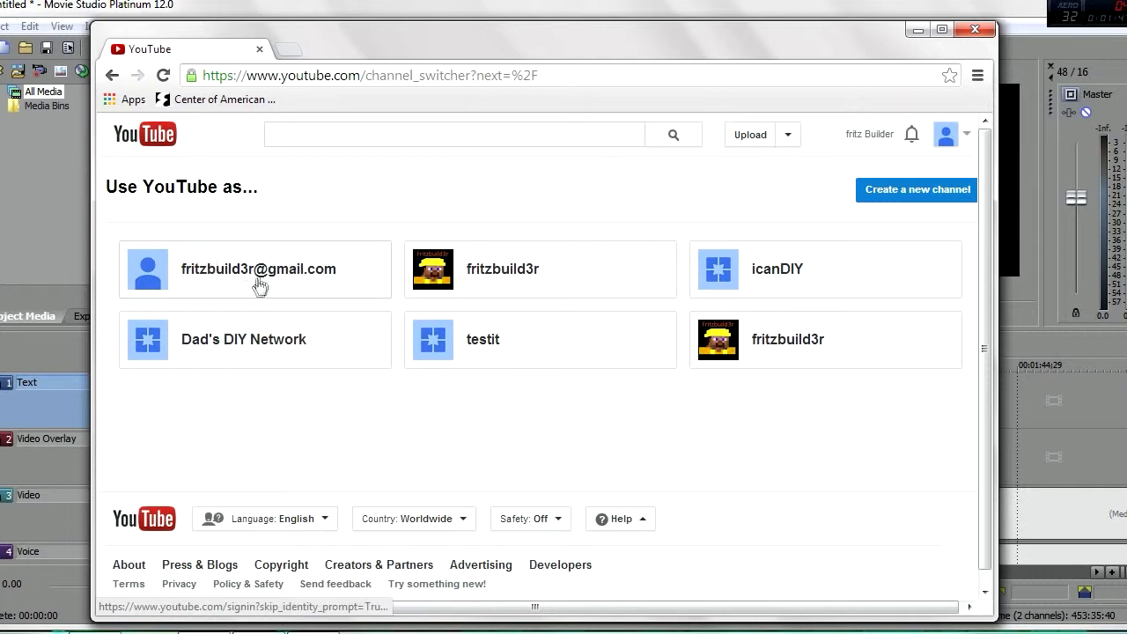
{"action": "mouse_move", "coordinate": [396, 278]}
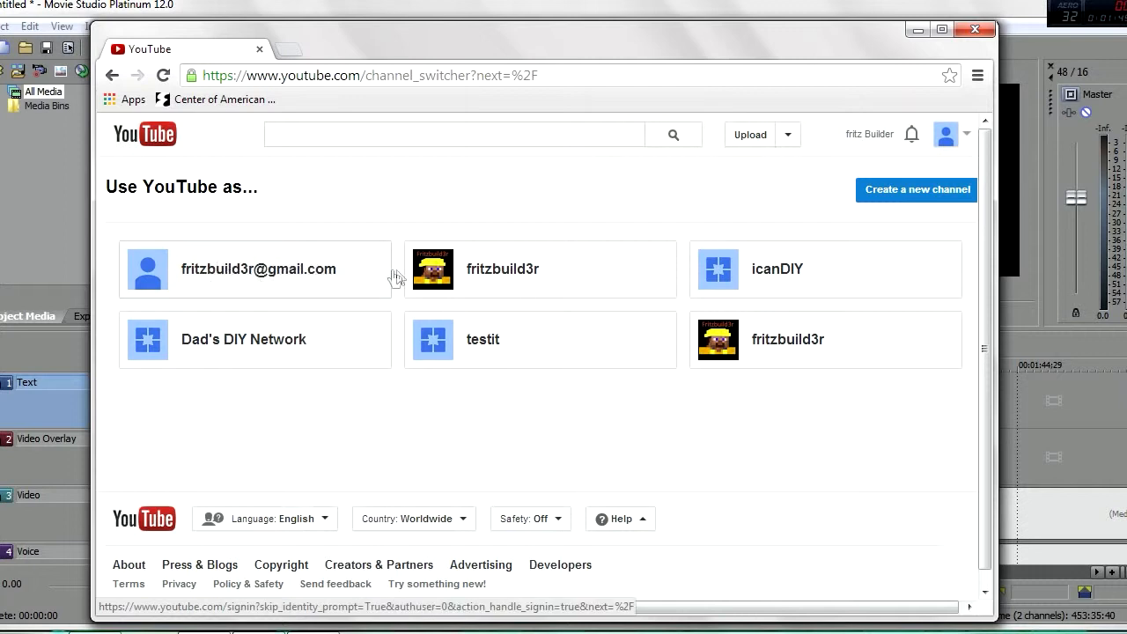
{"action": "mouse_move", "coordinate": [711, 280]}
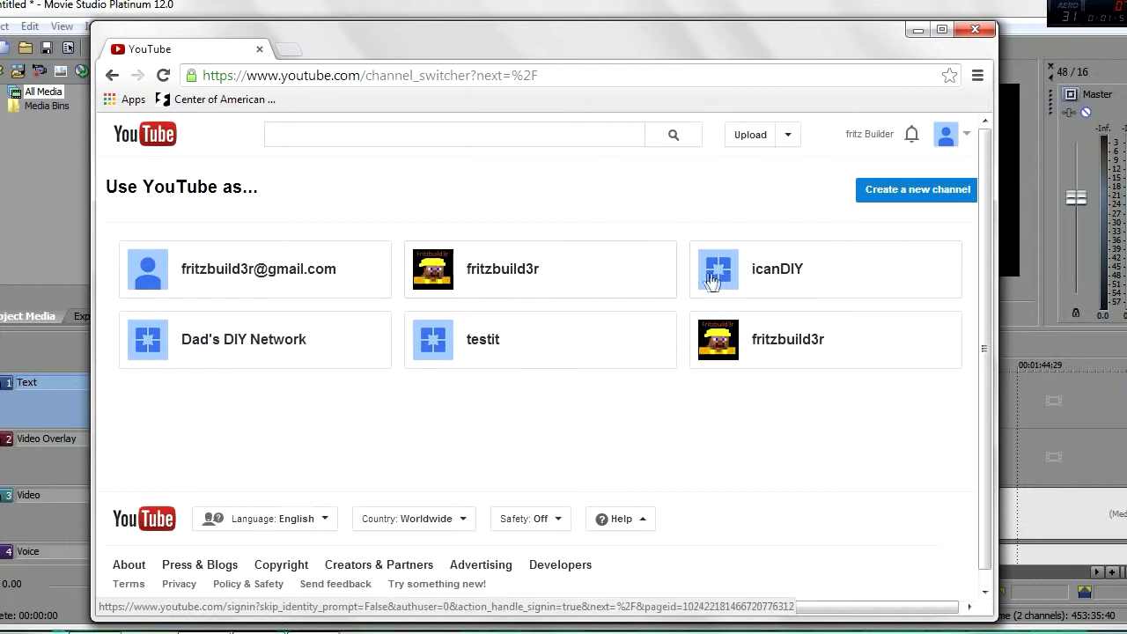
{"action": "mouse_move", "coordinate": [766, 279]}
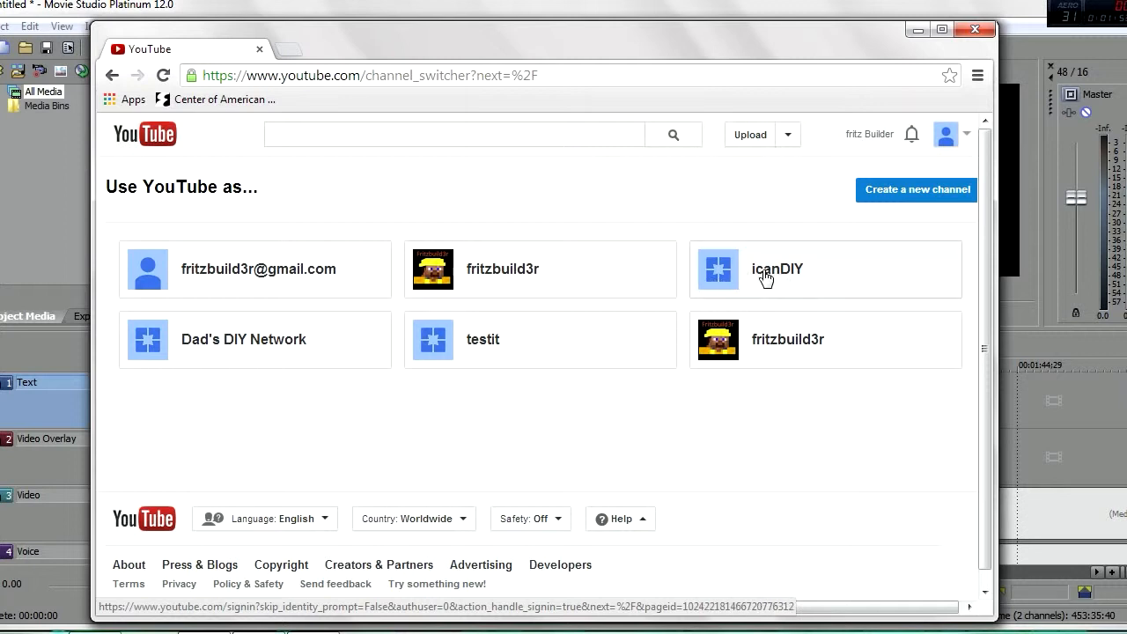
{"action": "mouse_move", "coordinate": [727, 280]}
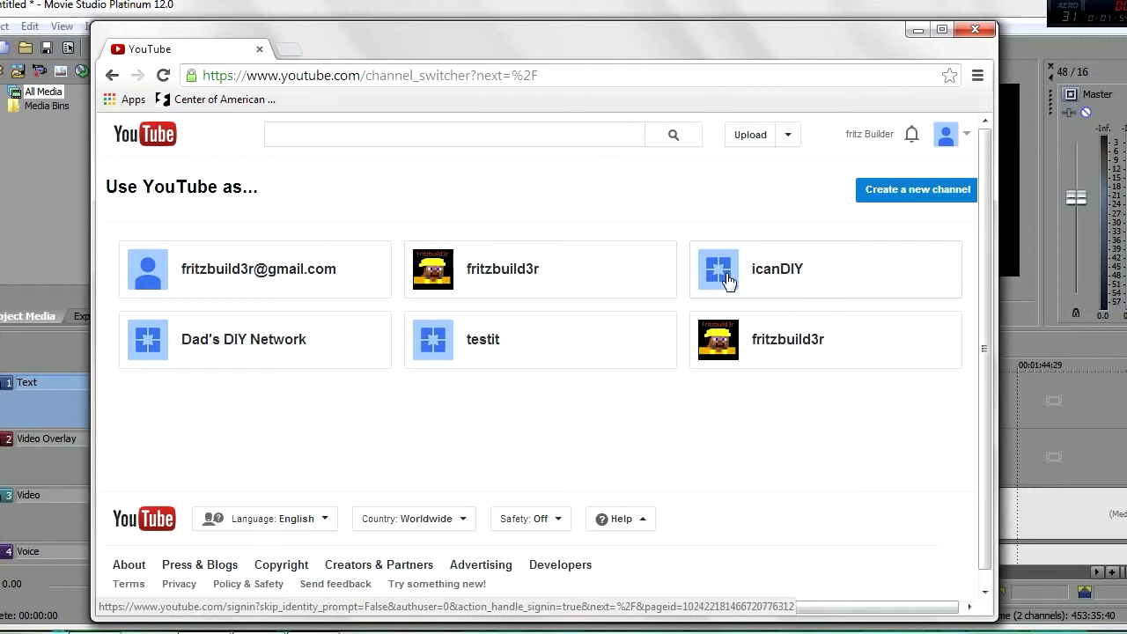
{"action": "mouse_move", "coordinate": [528, 267]}
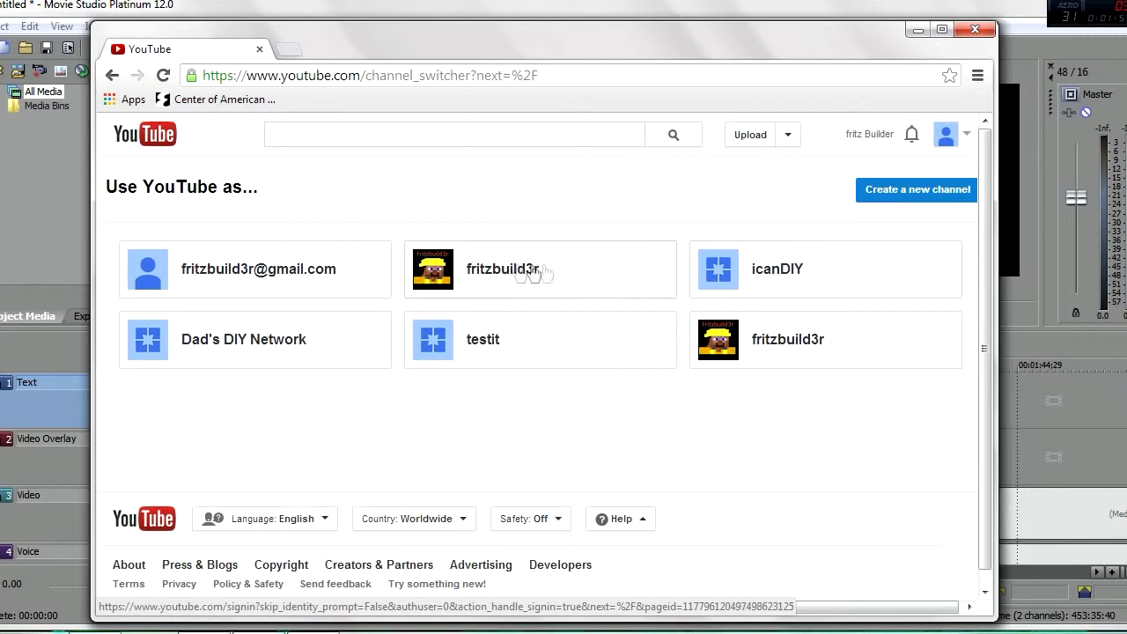
Switch to using YouTube as the fritzbuild3r channel with the Minecraft avatar.
{"action": "left_click", "coordinate": [502, 268]}
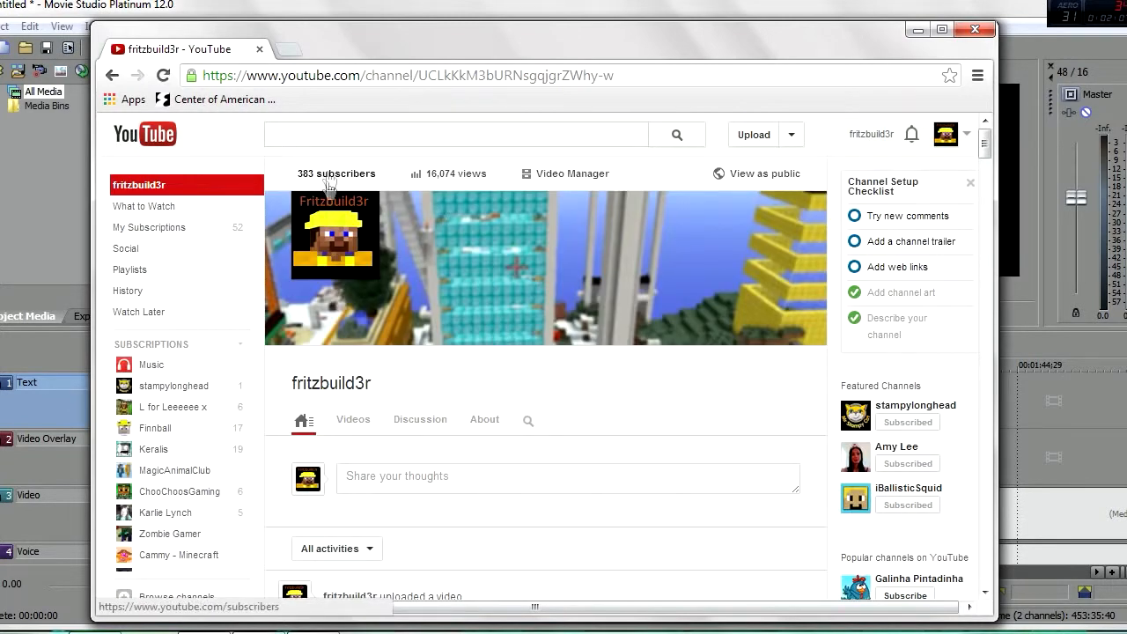
{"action": "mouse_move", "coordinate": [394, 180]}
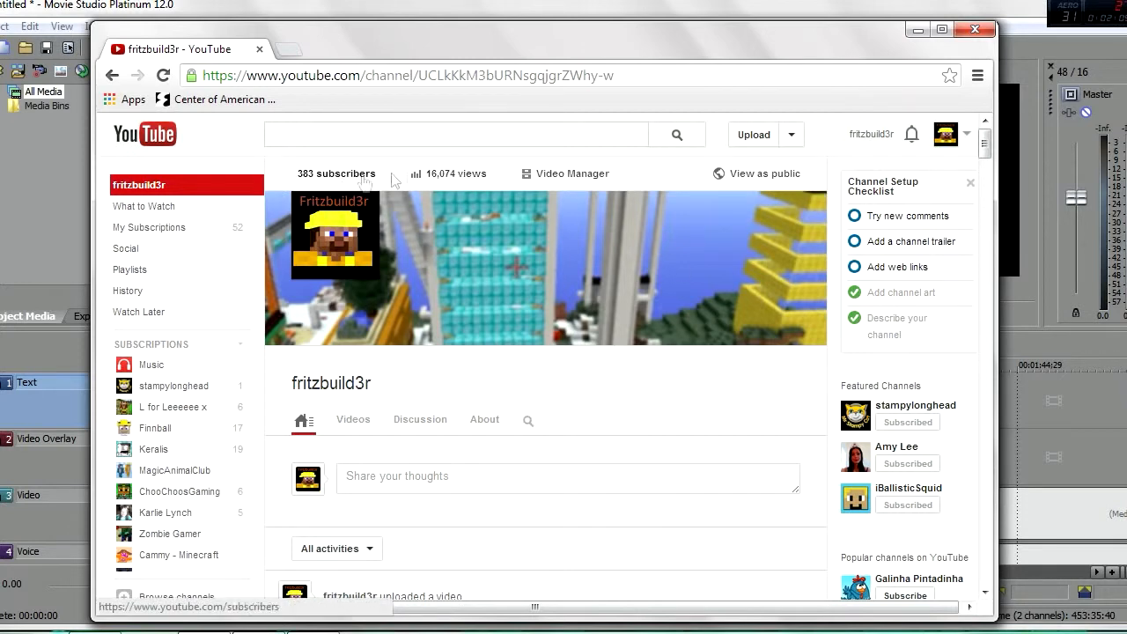
{"action": "mouse_move", "coordinate": [967, 141]}
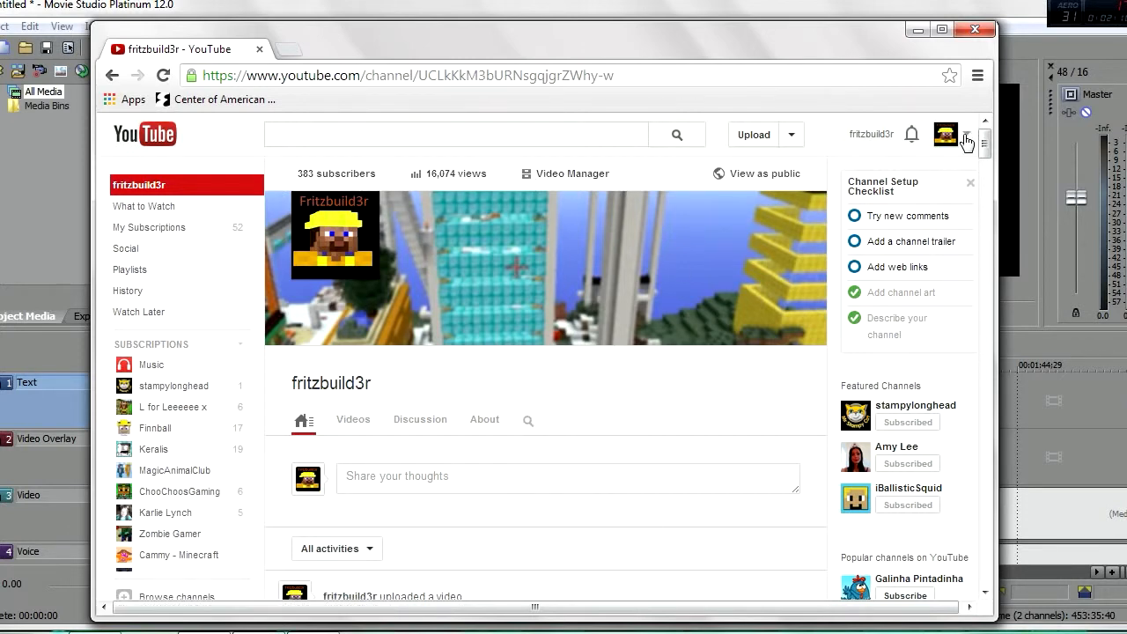
Show the Switch account list for the fritzbuild3r channel with its available accounts.
{"action": "left_click", "coordinate": [946, 134]}
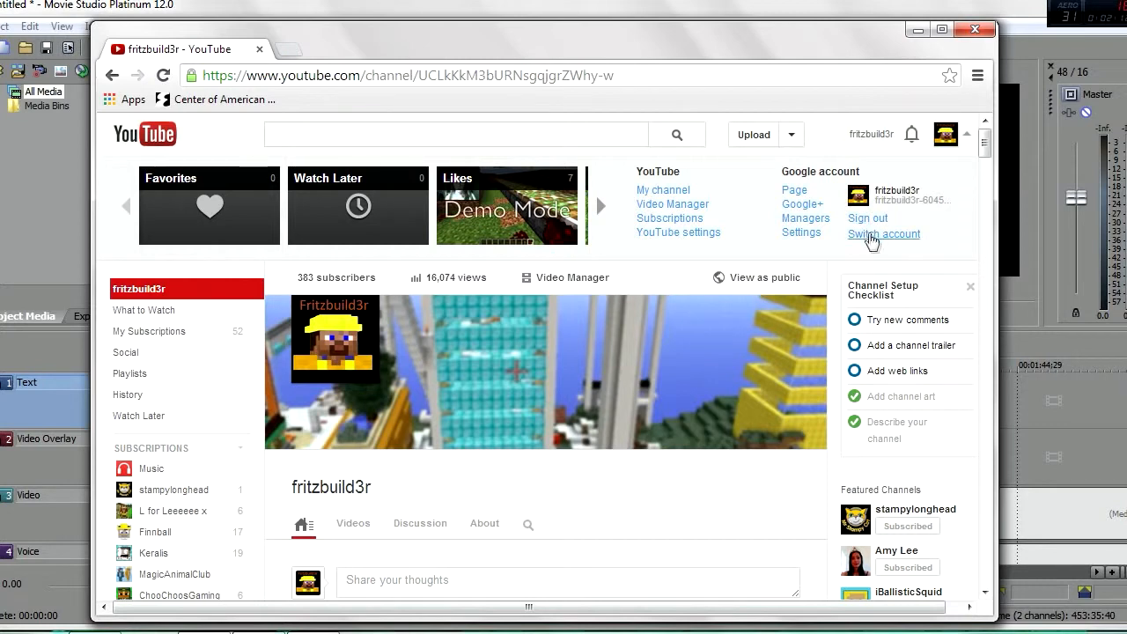
{"action": "left_click", "coordinate": [883, 232]}
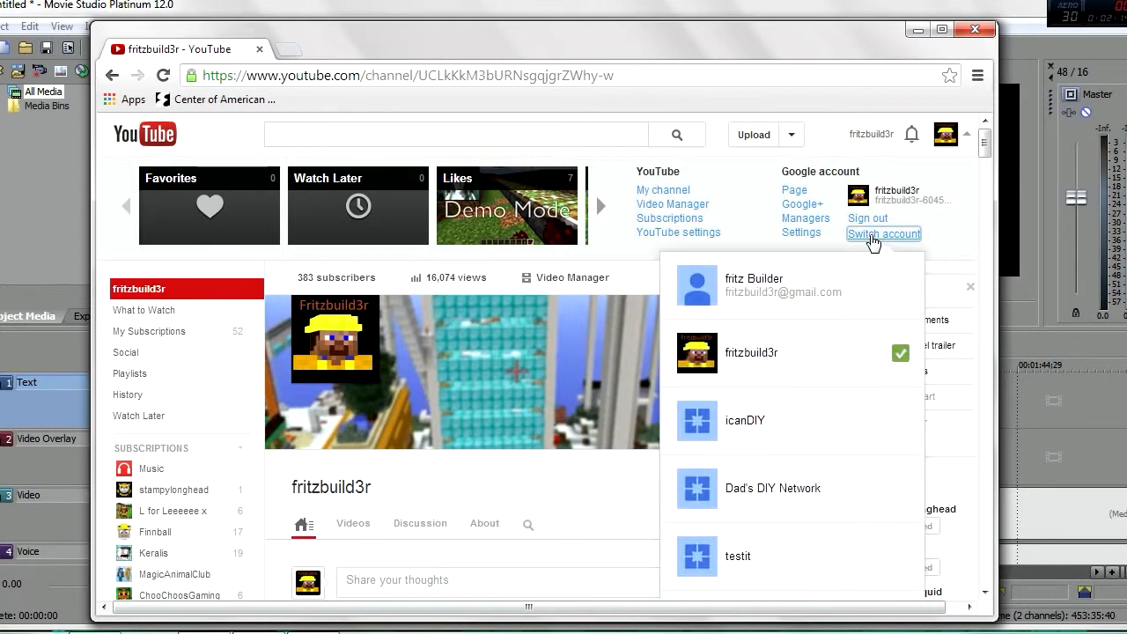
{"action": "mouse_move", "coordinate": [940, 238]}
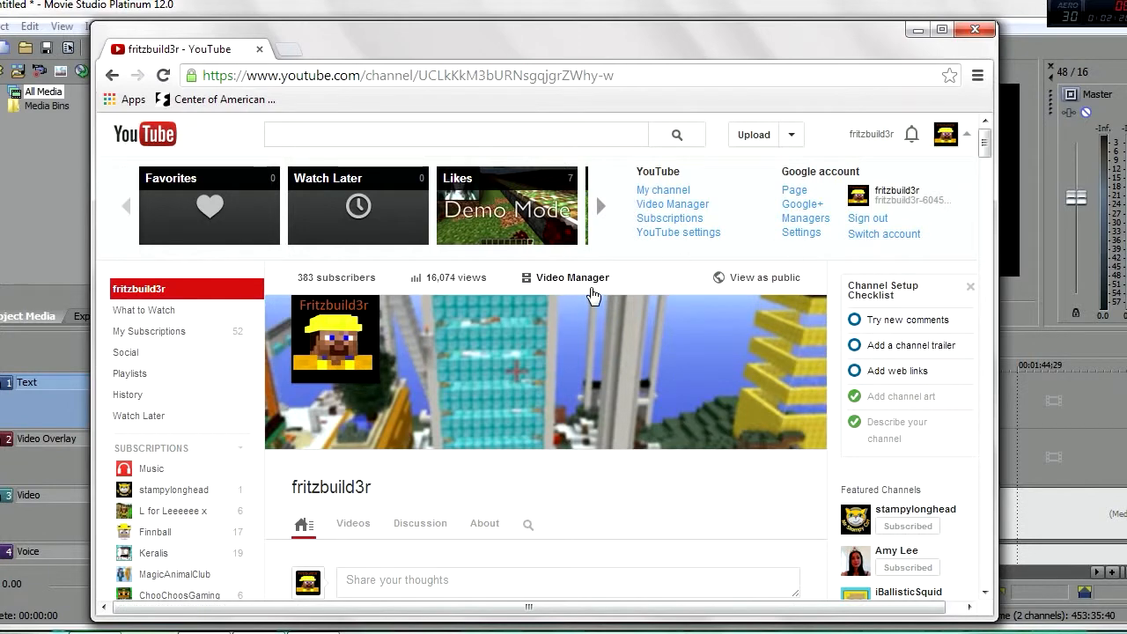
{"action": "mouse_move", "coordinate": [572, 278]}
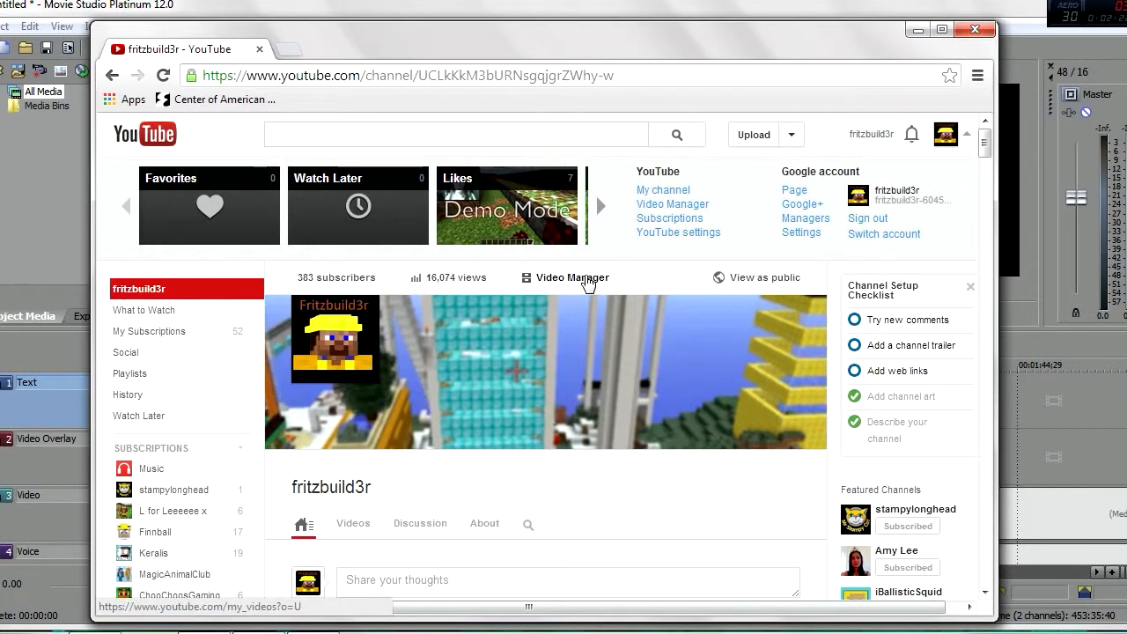
Show the channel's Video Manager uploads list, then the Google account options menu.
{"action": "left_click", "coordinate": [573, 278]}
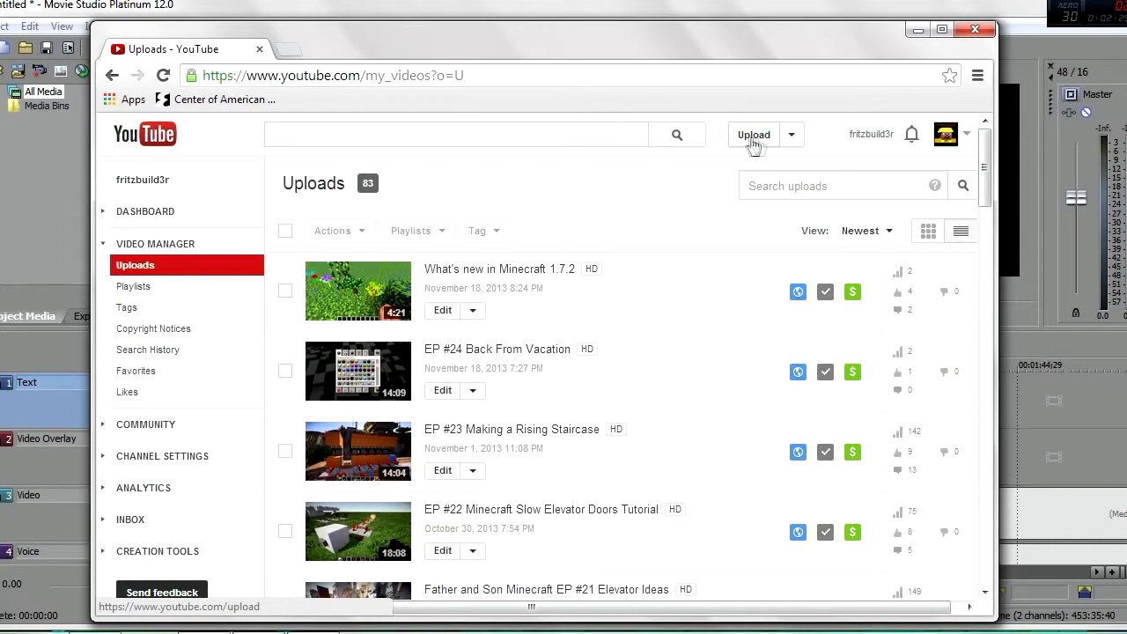
{"action": "mouse_move", "coordinate": [969, 141]}
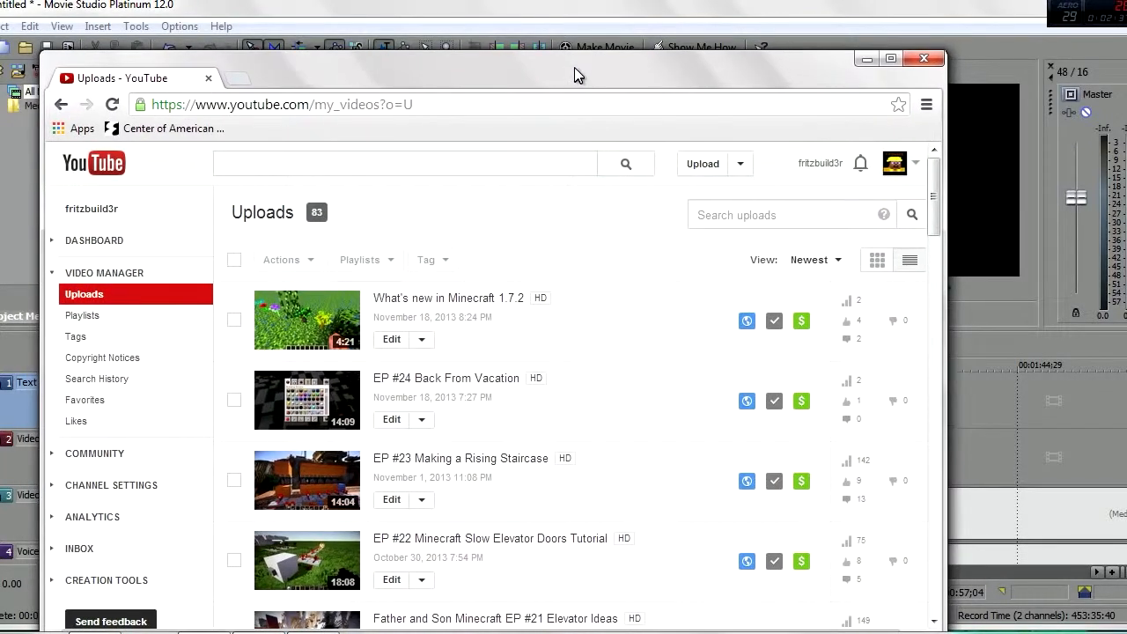
{"action": "left_click", "coordinate": [895, 162]}
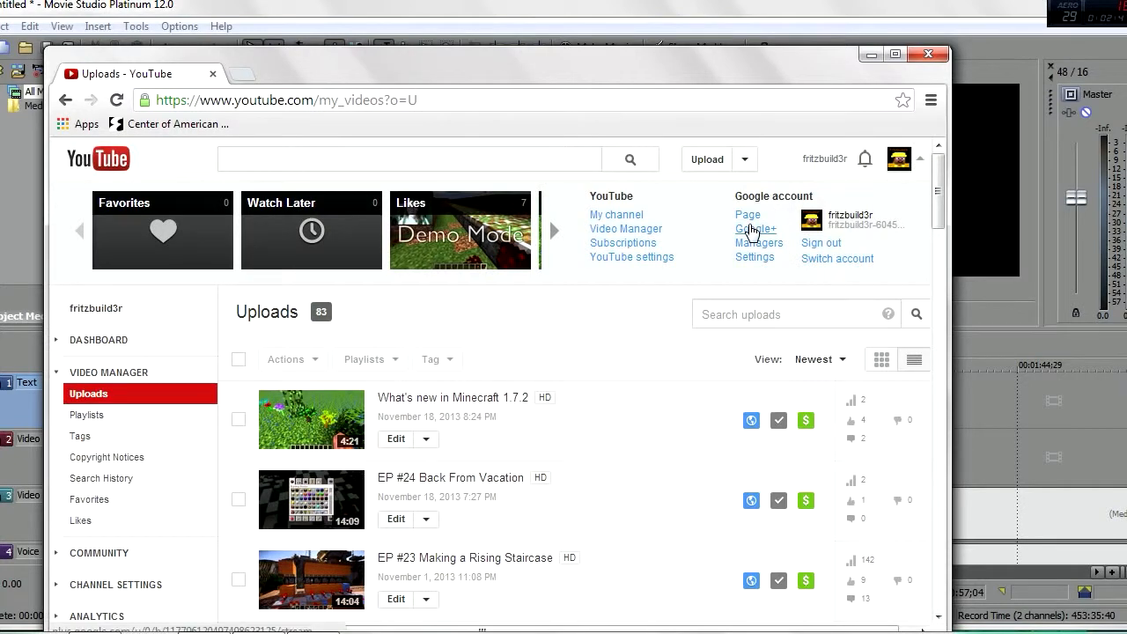
In Google+ page Settings, bring the Third-party tools username and Set up a password option into view.
{"action": "left_click", "coordinate": [754, 257]}
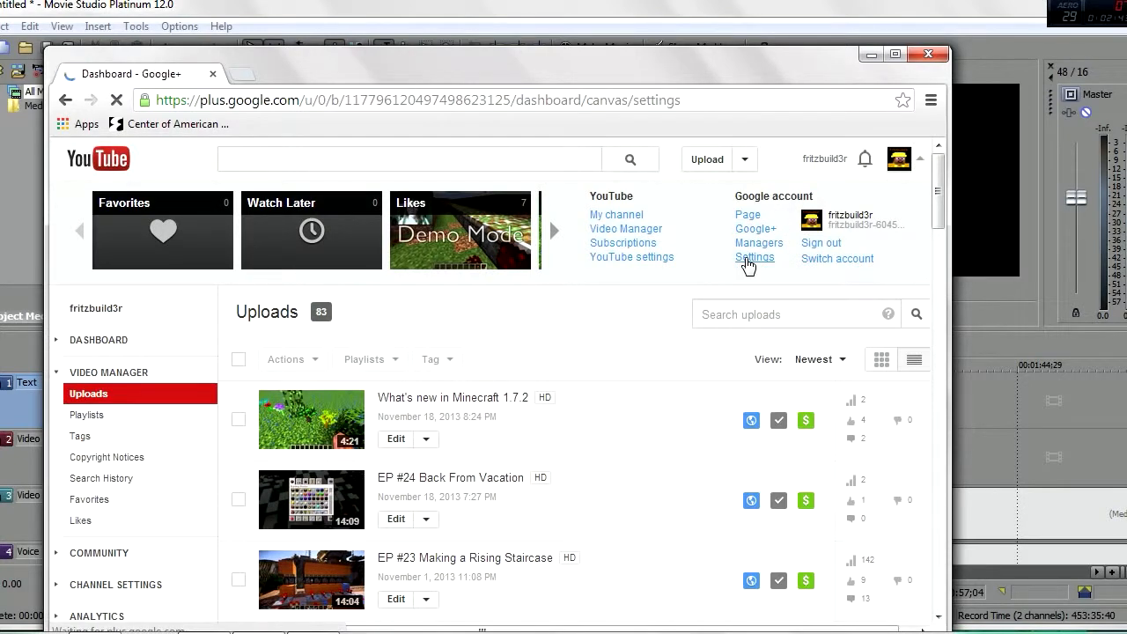
{"action": "left_click", "coordinate": [754, 257]}
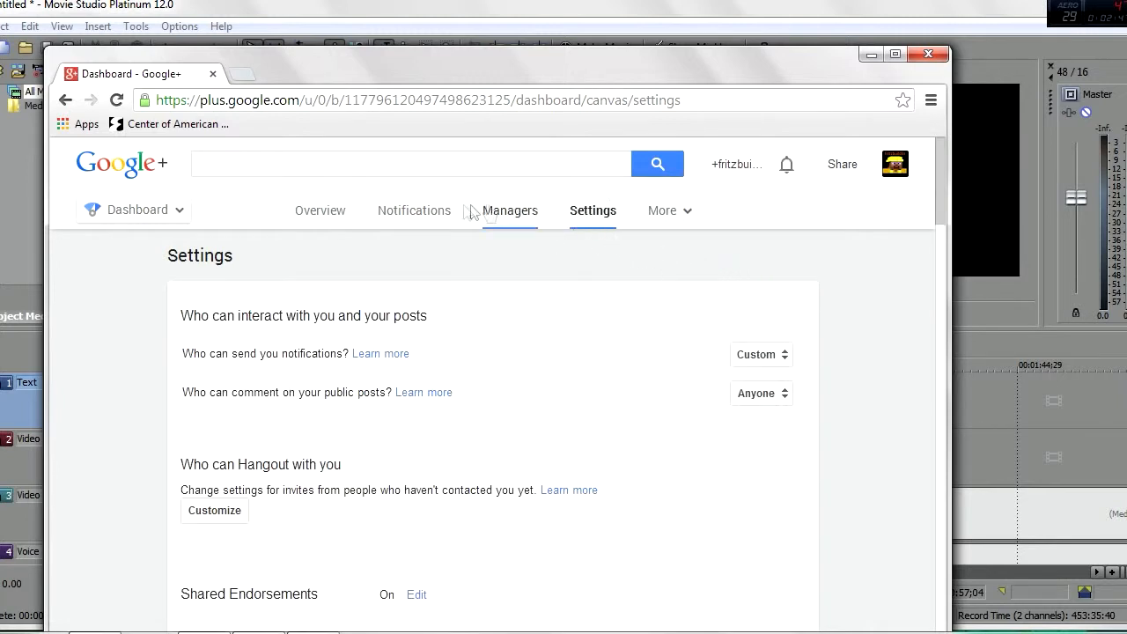
{"action": "mouse_move", "coordinate": [619, 215]}
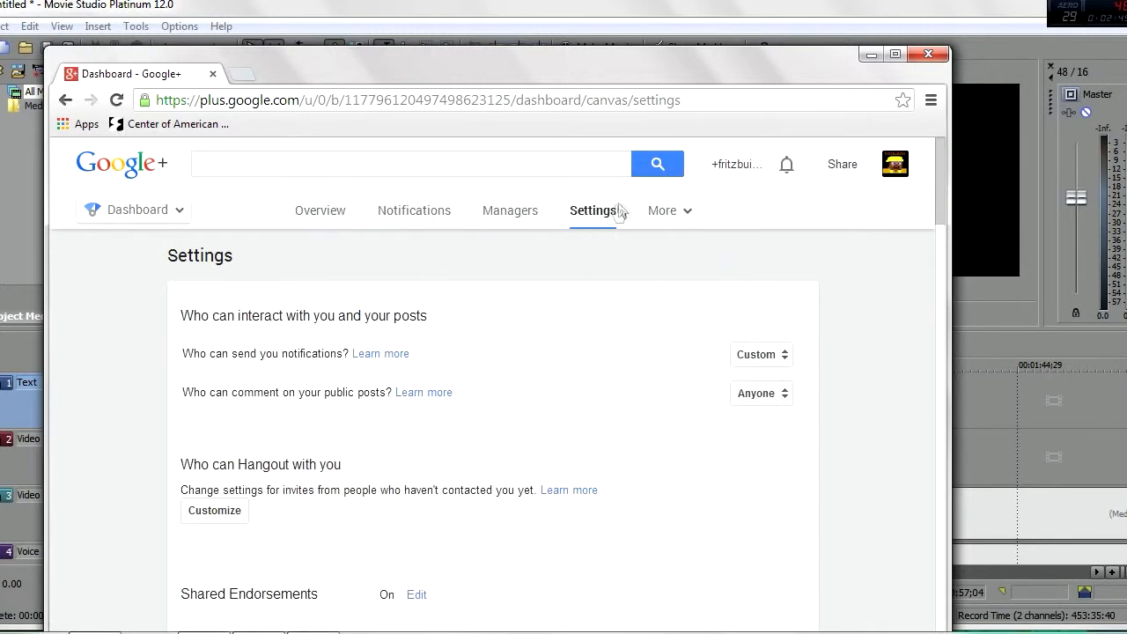
{"action": "scroll", "scroll_direction": "down", "scroll_amount": 3}
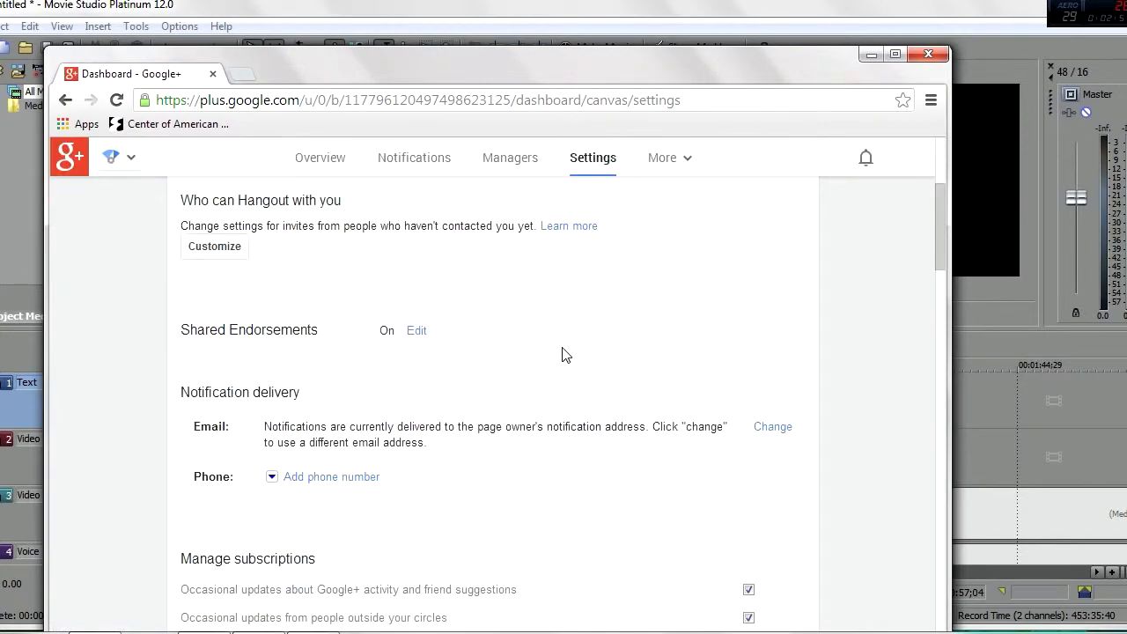
{"action": "scroll", "scroll_direction": "down", "scroll_amount": 3}
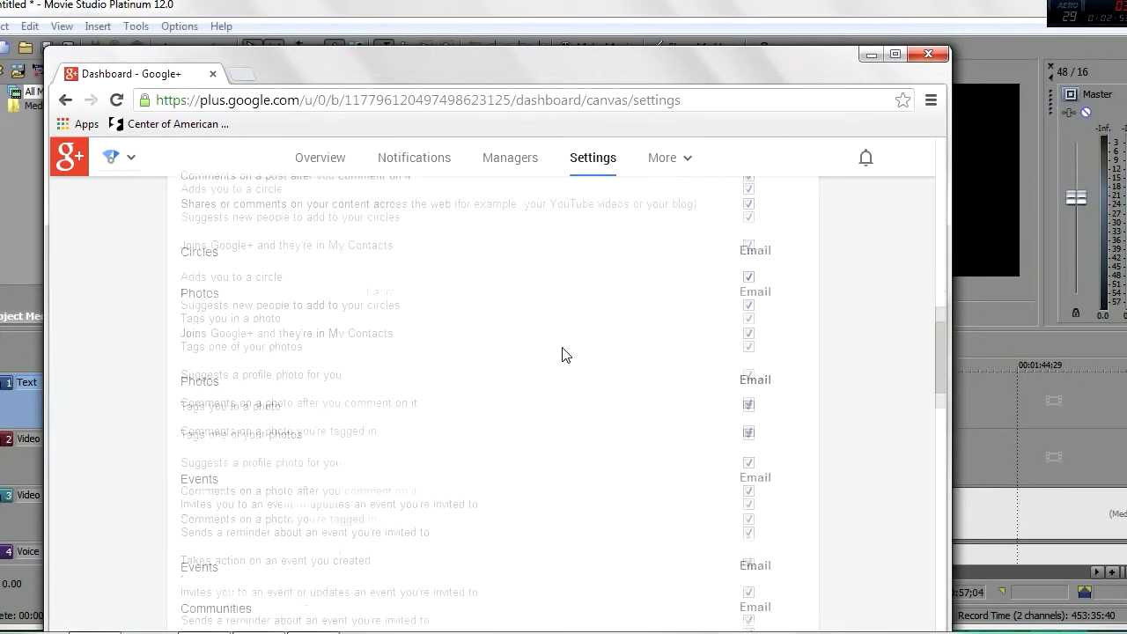
{"action": "scroll", "scroll_direction": "down", "scroll_amount": 3}
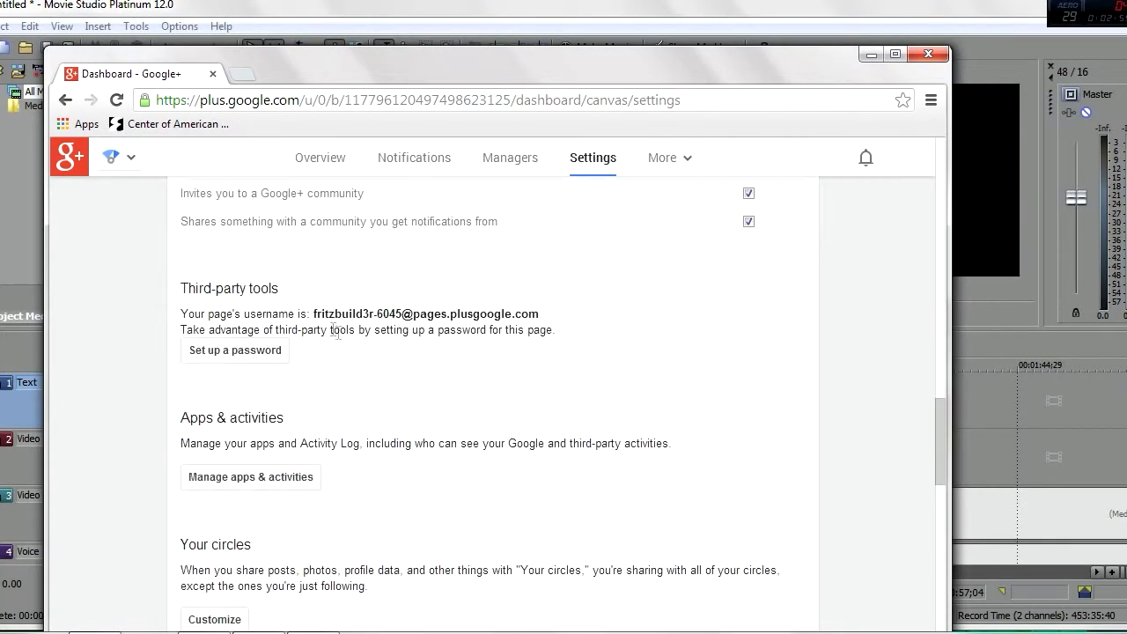
{"action": "double_click", "coordinate": [208, 289]}
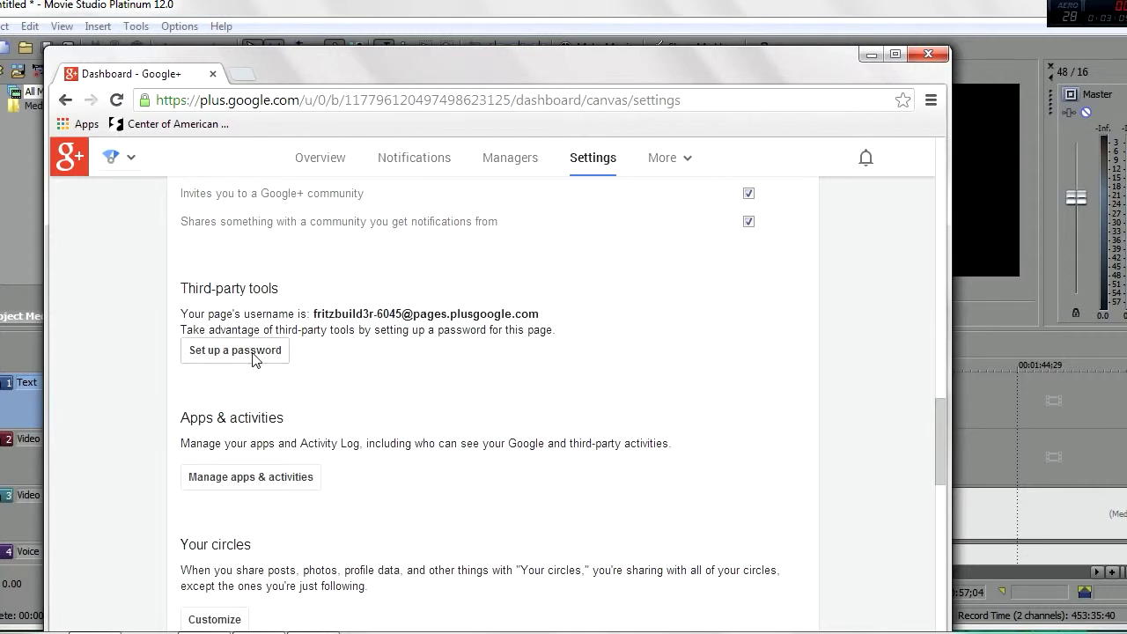
{"action": "mouse_move", "coordinate": [259, 365]}
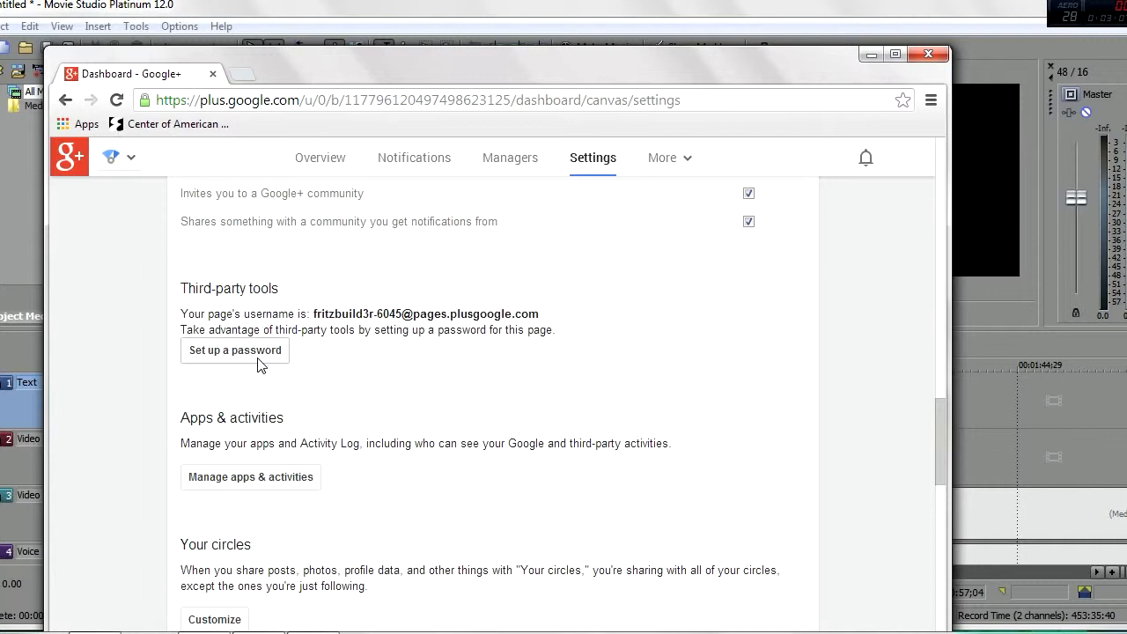
{"action": "mouse_move", "coordinate": [298, 356]}
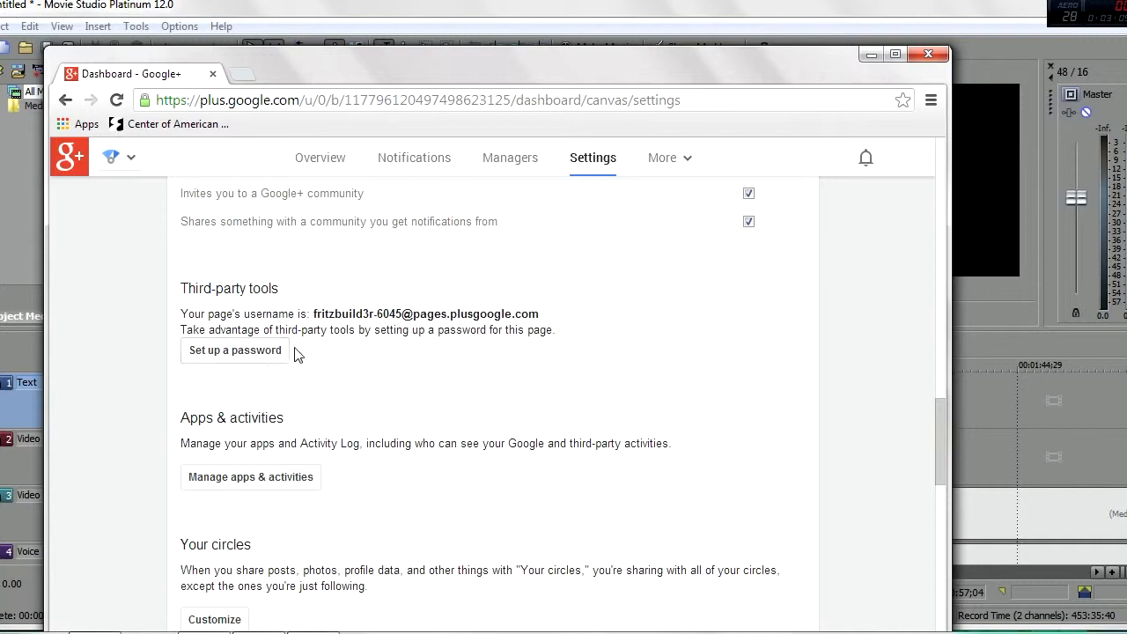
{"action": "mouse_move", "coordinate": [314, 319]}
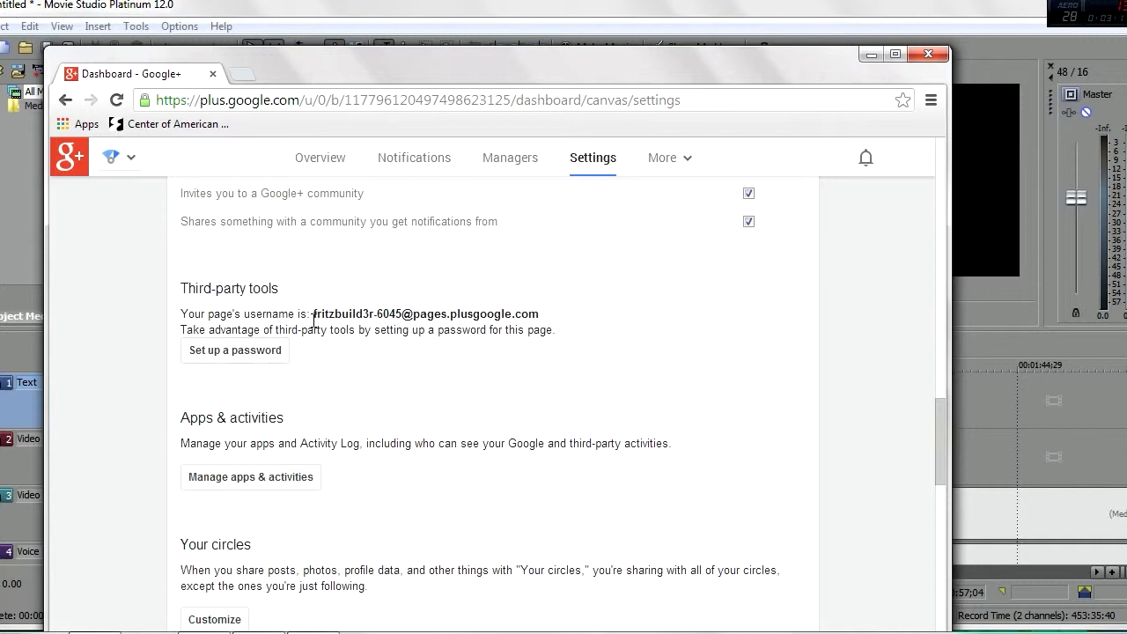
{"action": "mouse_move", "coordinate": [310, 310]}
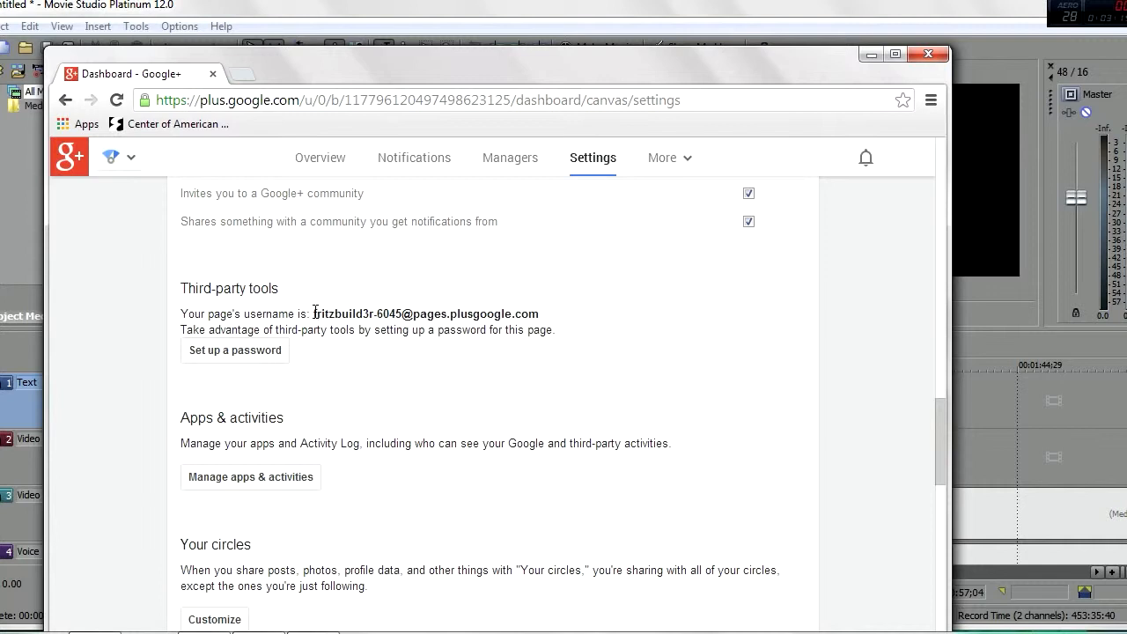
{"action": "double_click", "coordinate": [426, 313]}
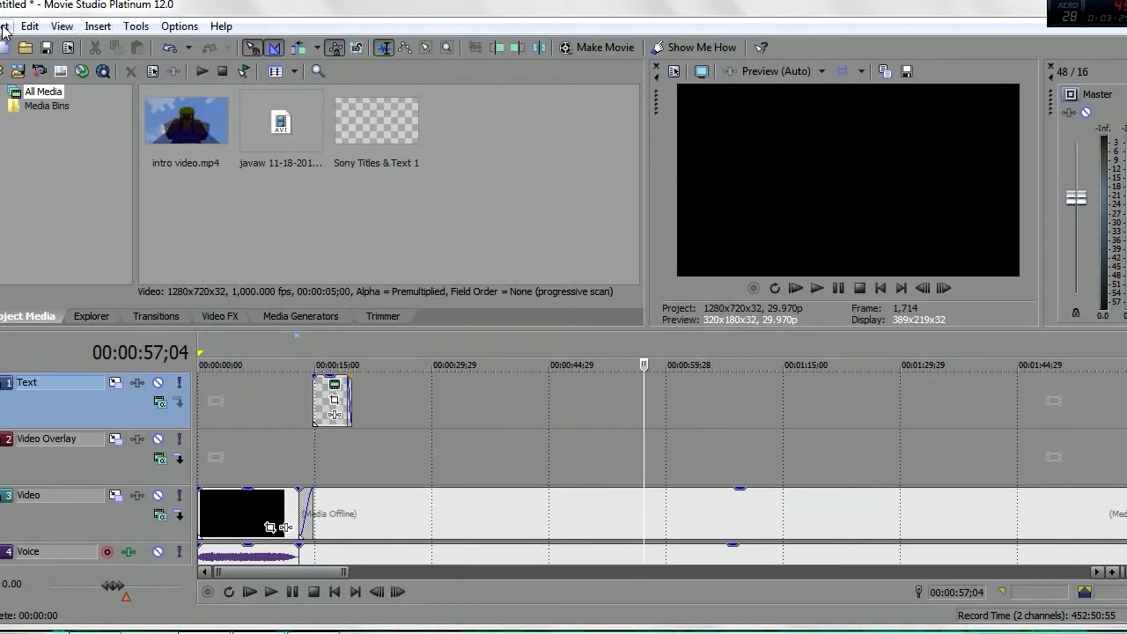
Bring the Chrome window with the Google+ page settings back in front of Movie Studio.
{"action": "left_click", "coordinate": [602, 46]}
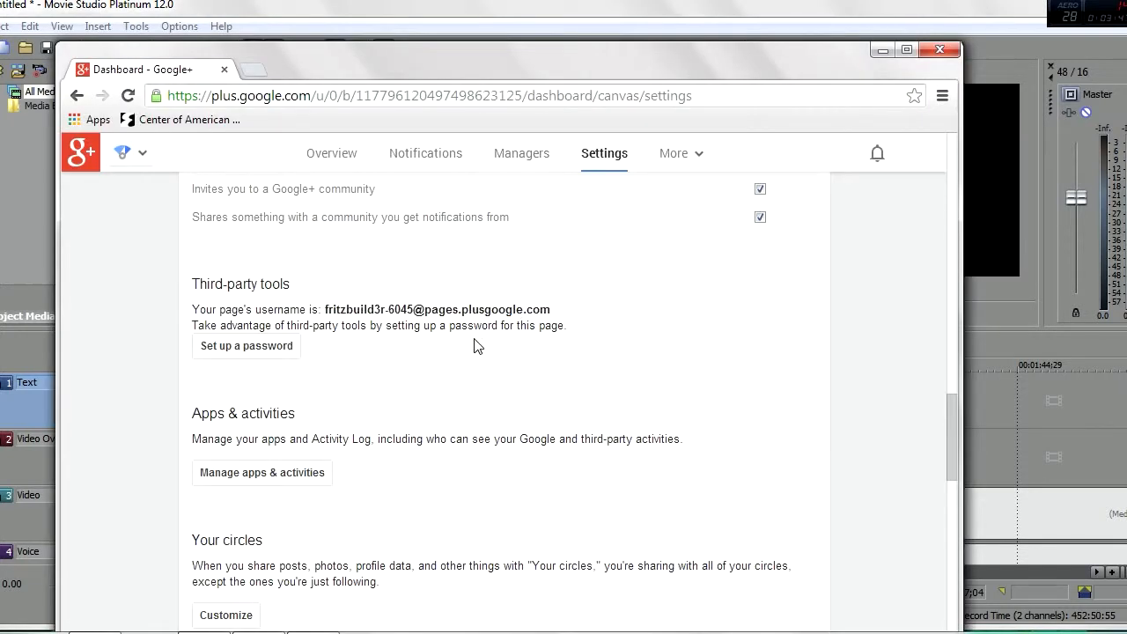
Go to the fritzbuild3r Google+ profile and show its YouTube videos.
{"action": "scroll", "scroll_direction": "up", "scroll_amount": 3}
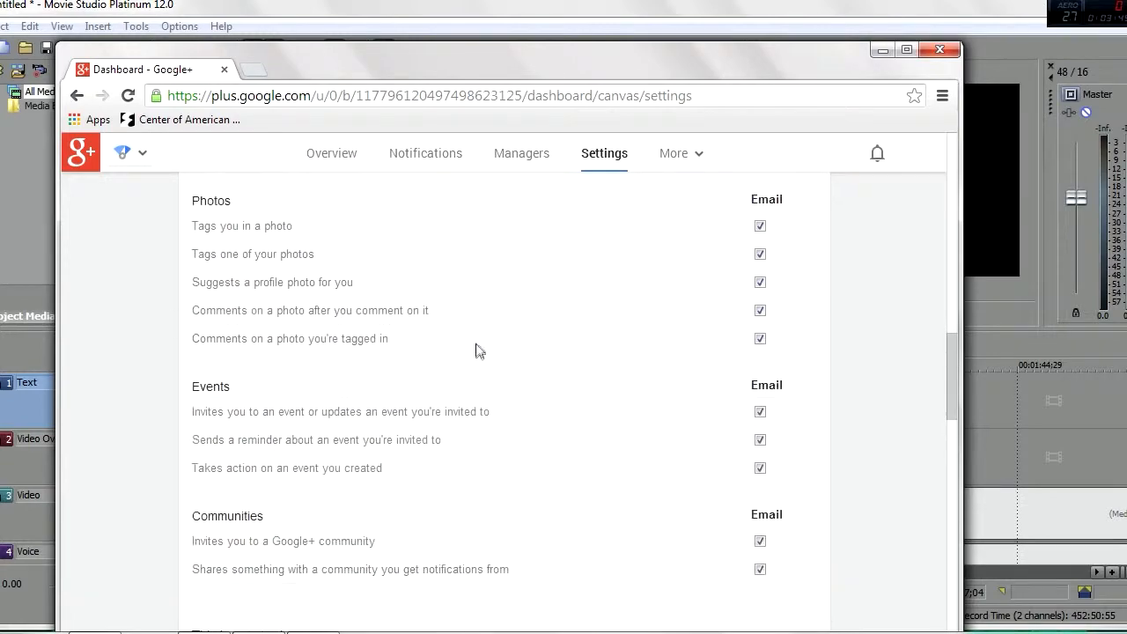
{"action": "scroll", "scroll_direction": "down", "scroll_amount": 3}
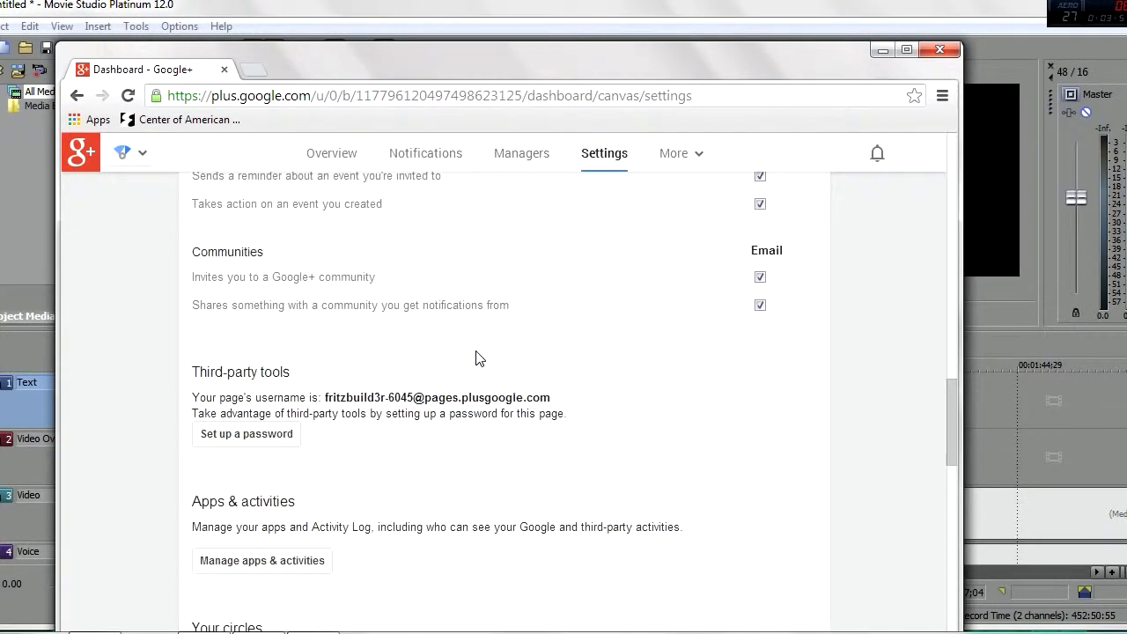
{"action": "mouse_move", "coordinate": [324, 397]}
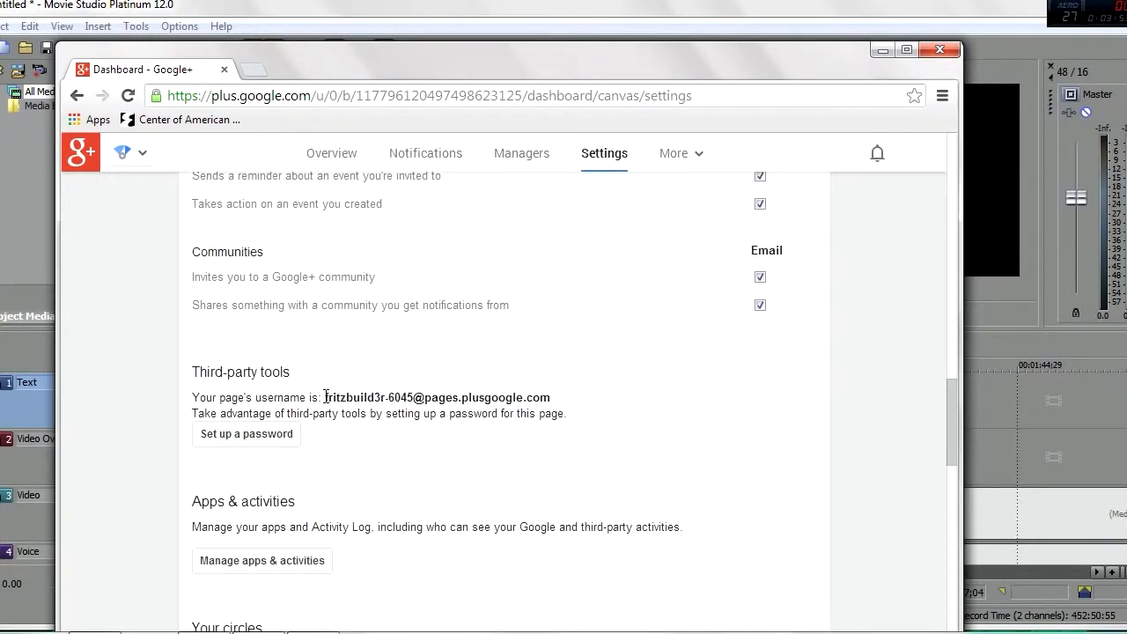
{"action": "scroll", "scroll_direction": "up", "scroll_amount": 3}
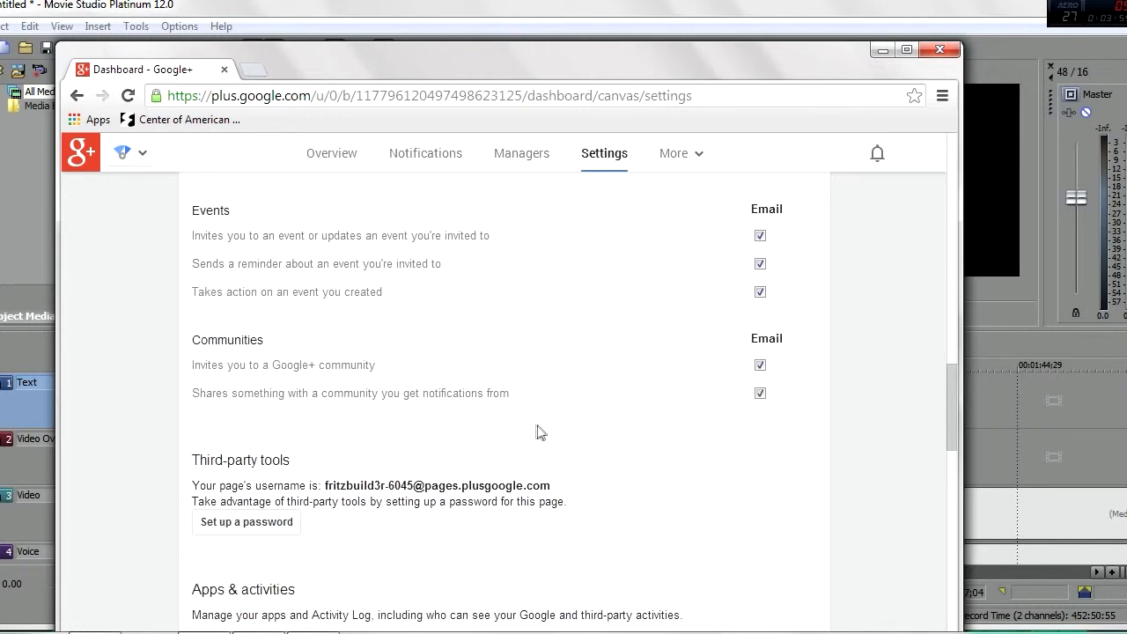
{"action": "scroll", "scroll_direction": "up", "scroll_amount": 3}
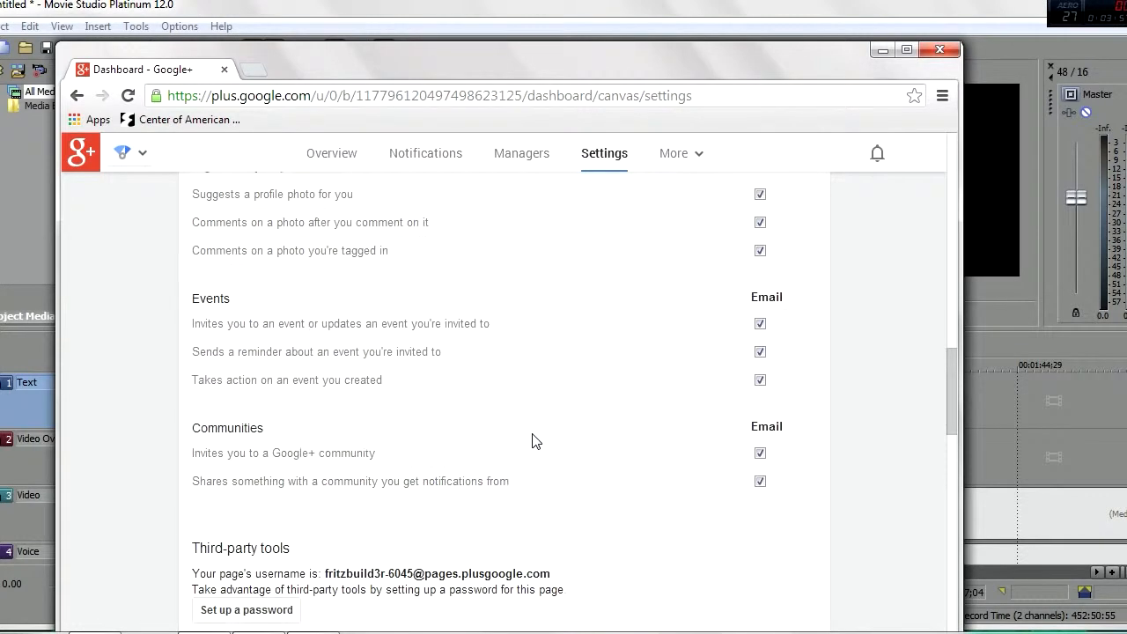
{"action": "scroll", "scroll_direction": "up", "scroll_amount": 3}
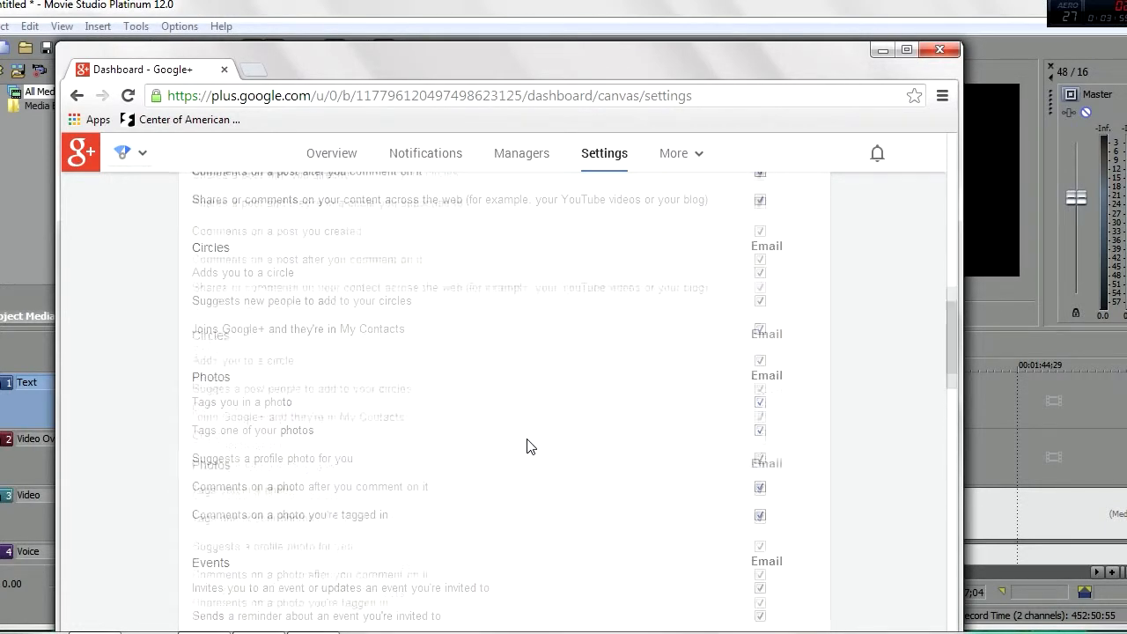
{"action": "scroll", "scroll_direction": "up", "scroll_amount": 3}
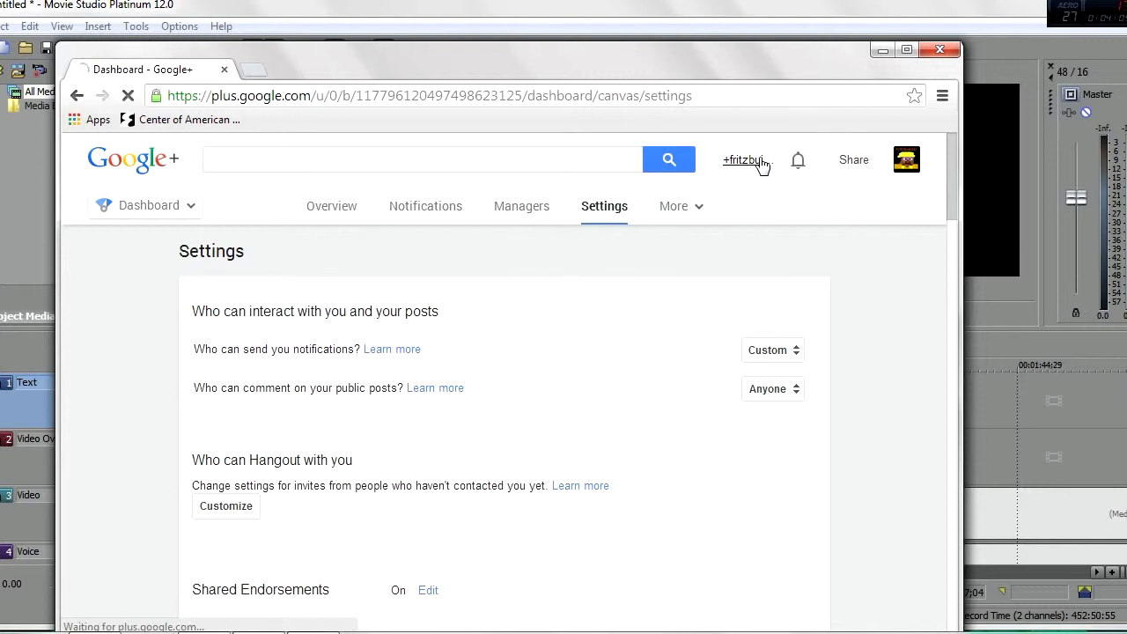
{"action": "left_click", "coordinate": [743, 159]}
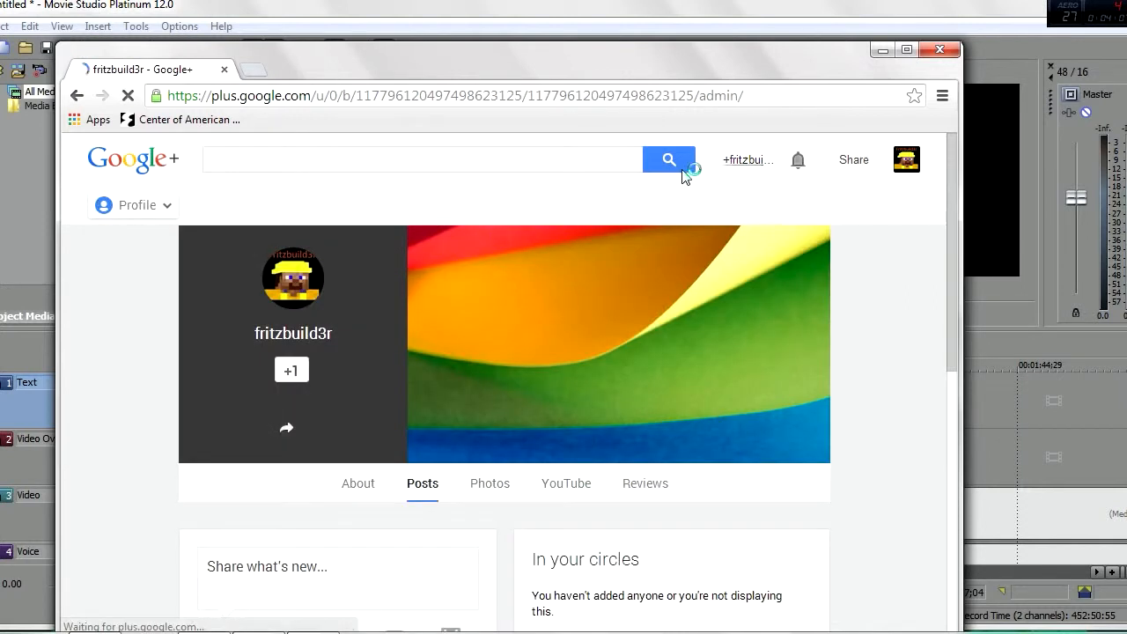
{"action": "left_click", "coordinate": [423, 482]}
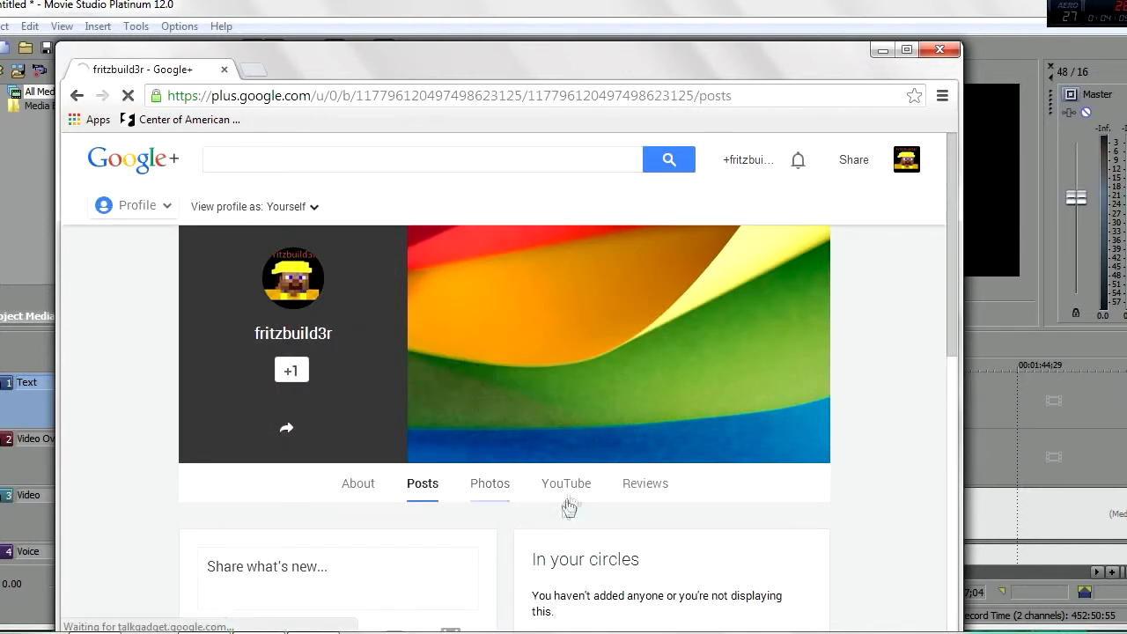
{"action": "left_click", "coordinate": [567, 483]}
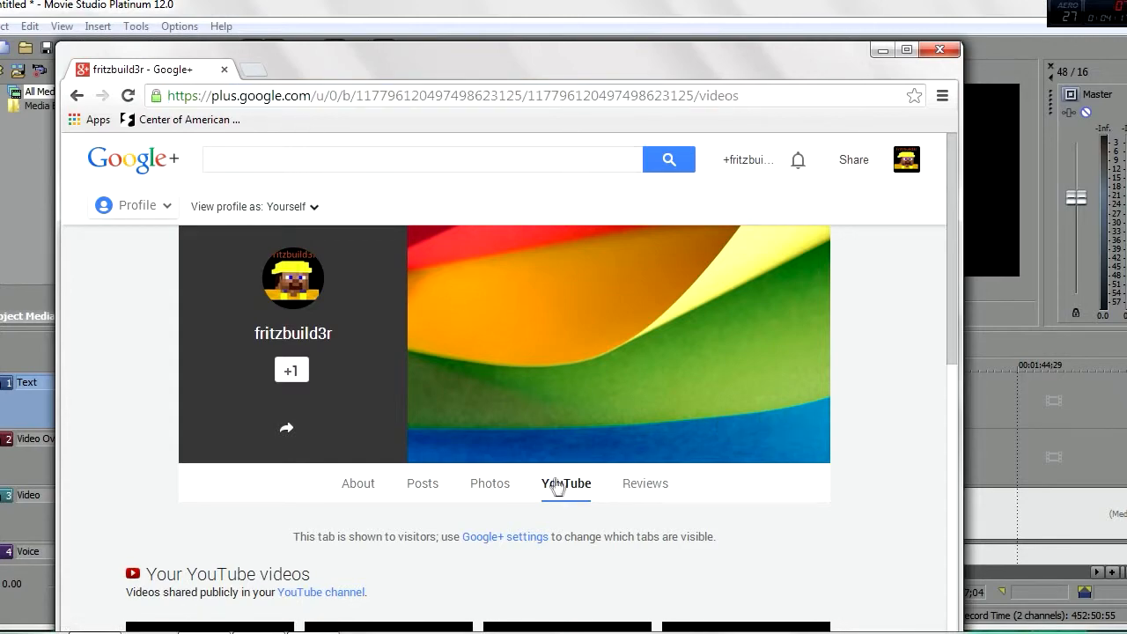
{"action": "mouse_move", "coordinate": [451, 190]}
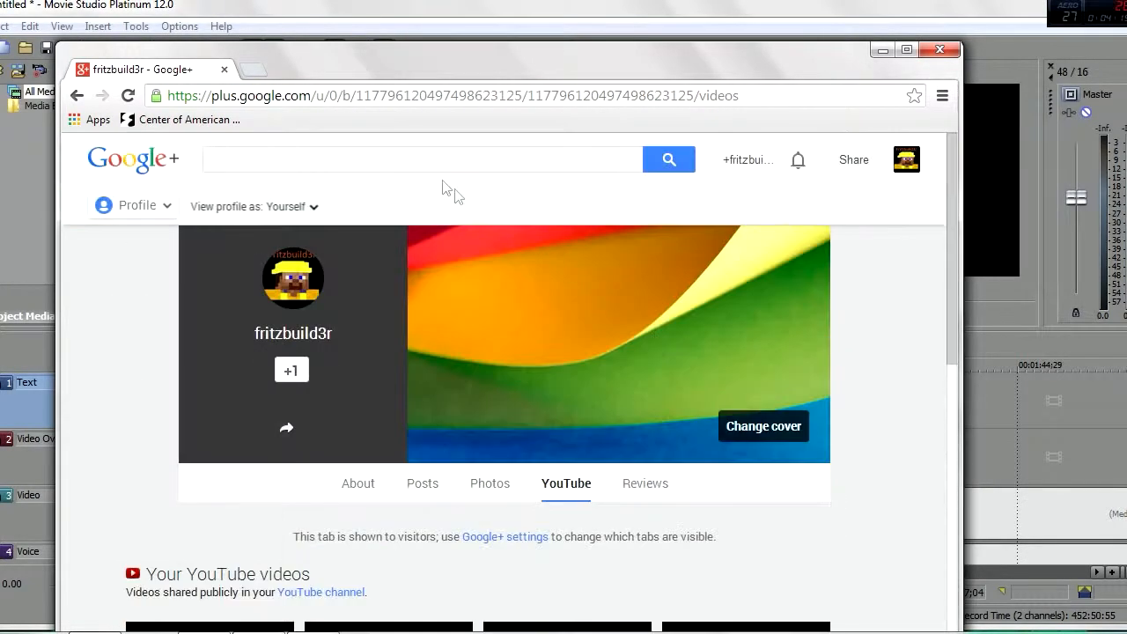
{"action": "type", "text": "www.youtube.com"}
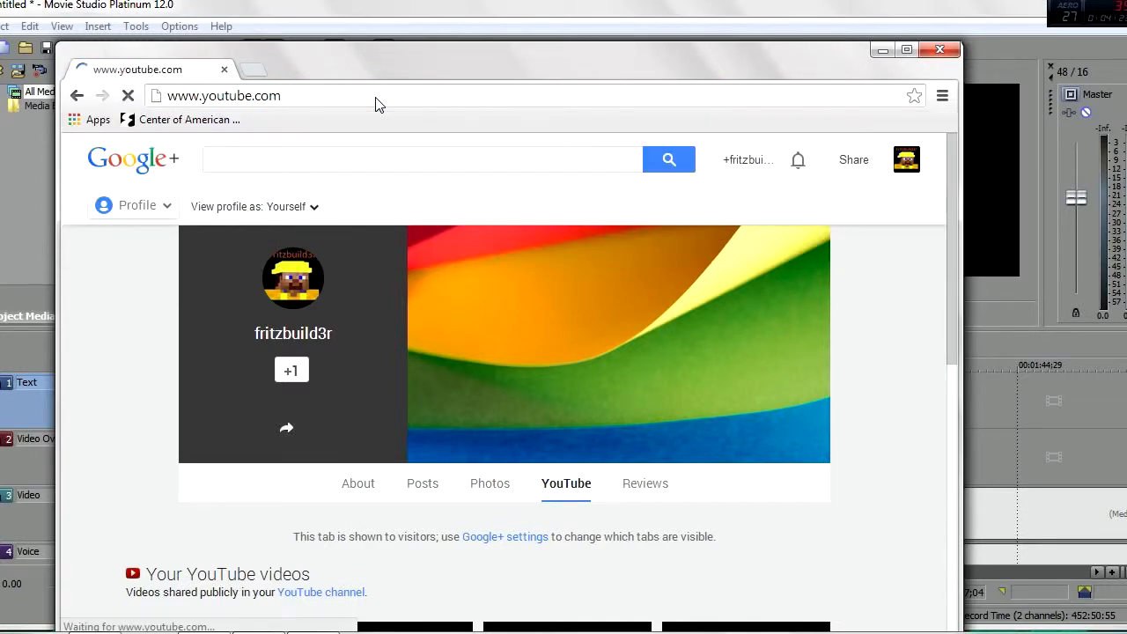
Load the signed-in YouTube home feed for fritzbuild3r and skim the subscription videos.
{"action": "left_click", "coordinate": [109, 109]}
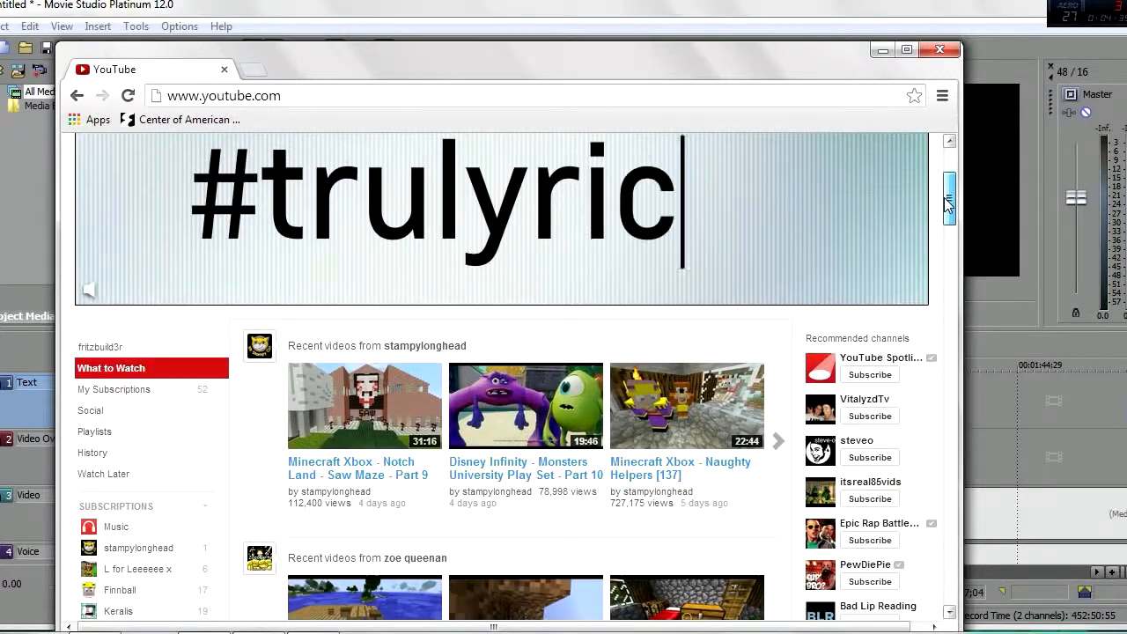
{"action": "scroll", "scroll_direction": "down", "scroll_amount": 3}
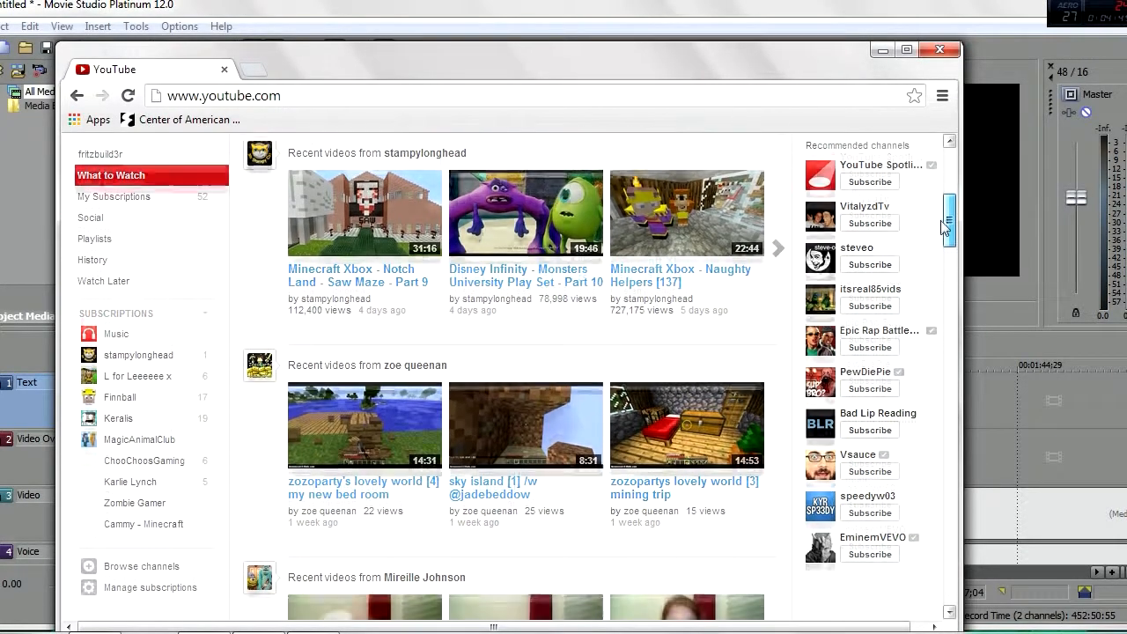
{"action": "scroll", "scroll_direction": "up", "scroll_amount": 3}
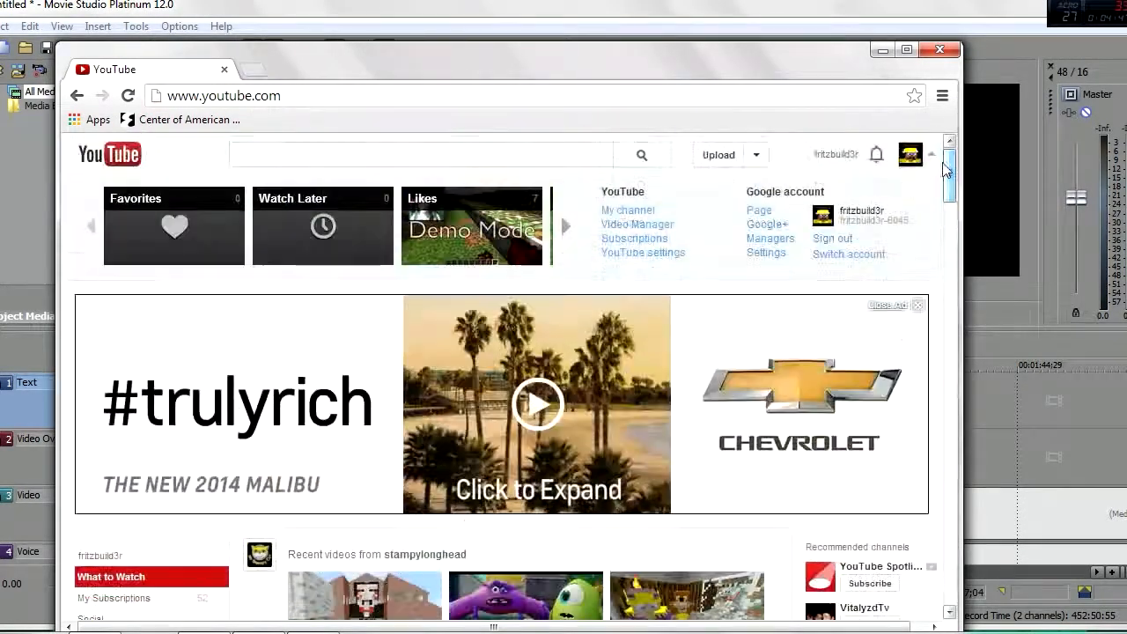